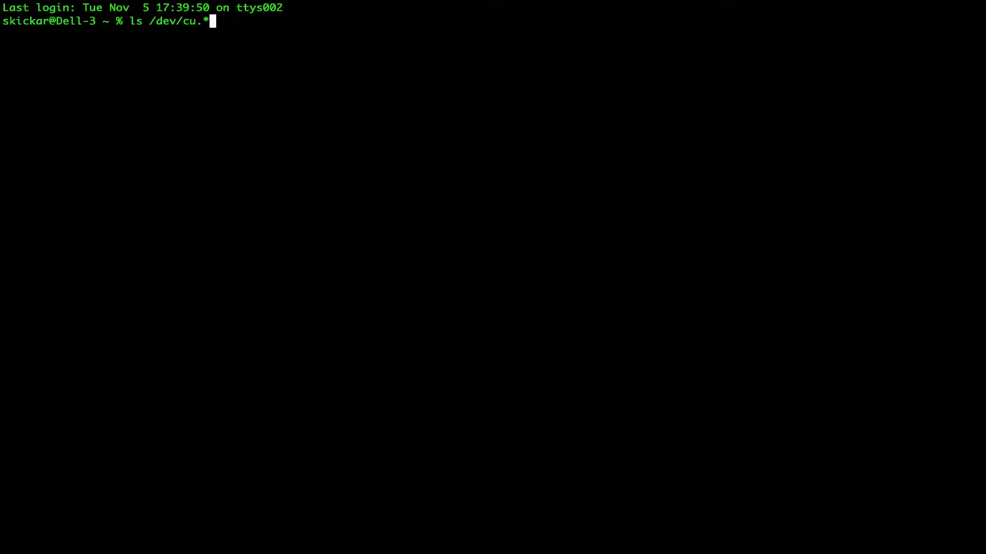
{"action": "mouse_move", "coordinate": [302, 168]}
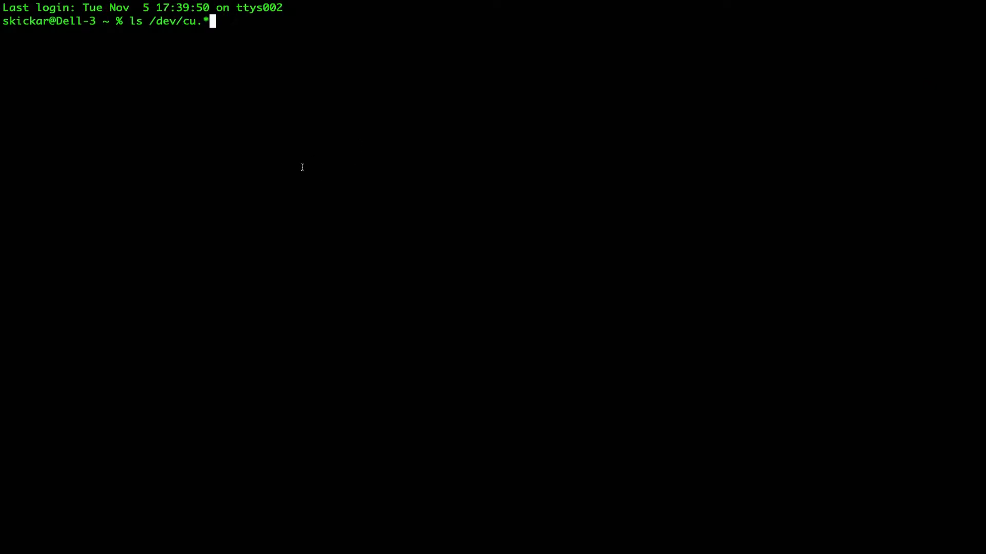
{"action": "mouse_move", "coordinate": [189, 231]}
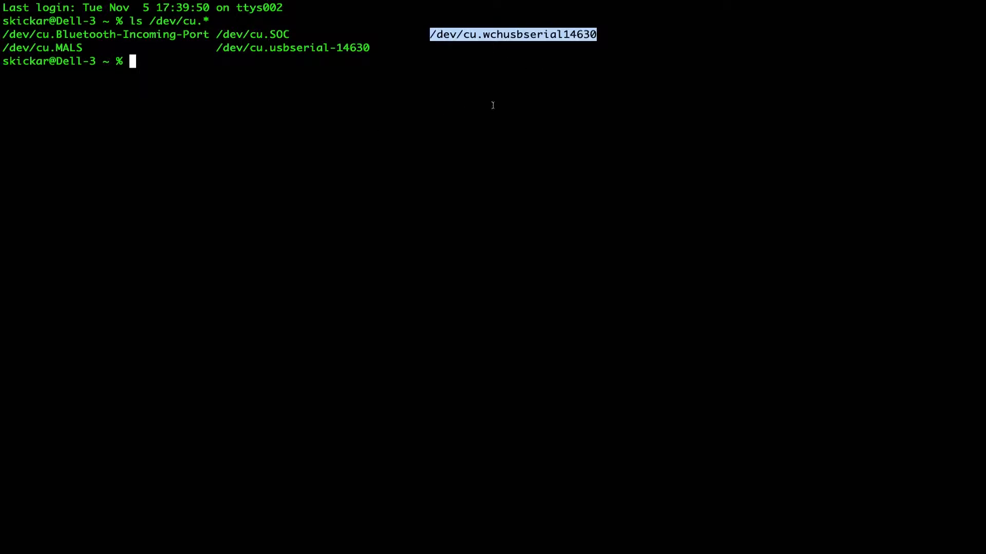
{"action": "mouse_move", "coordinate": [527, 70]}
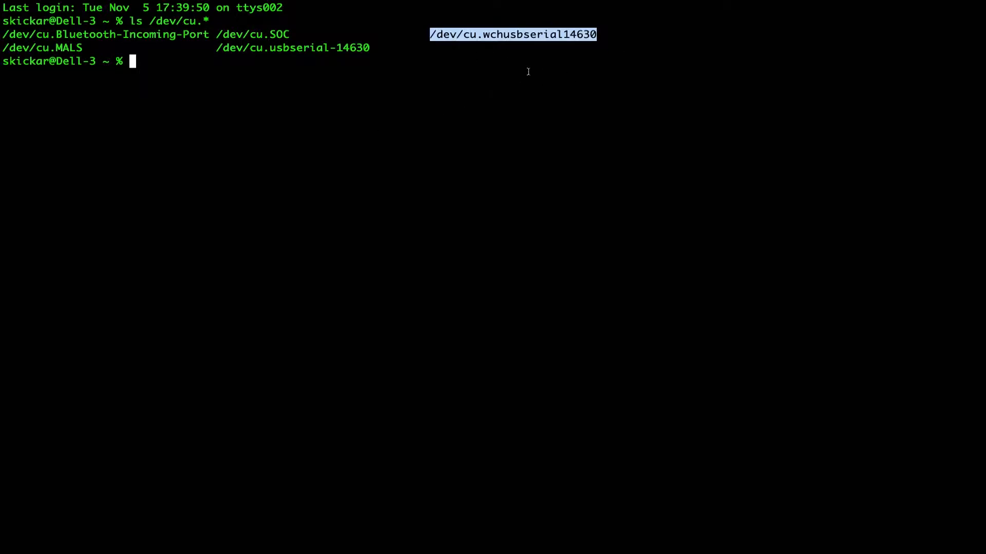
Enter the screen command on wchusbserial141420 and recall the esptool.py write_flash command for editing
{"action": "type", "text": "screen /dev/cu.wchusbserial141420 115200"}
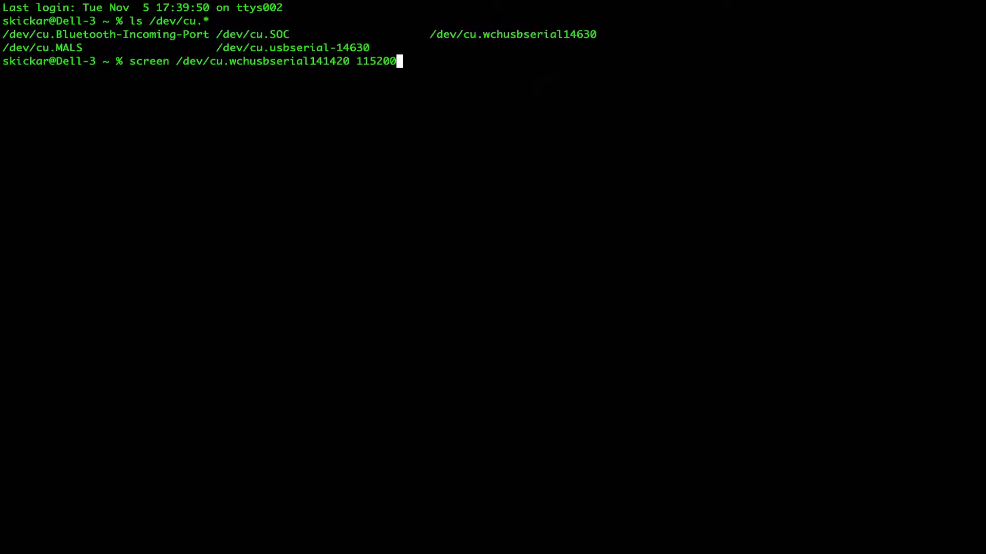
{"action": "type", "text": "esptool.py --port /dev/cu.wchusbserial141420 --baud 460800 write_flash --flash_size=detect 0 /Users/skickar/Downloads/esp8266-20190529-v1.11.bin"}
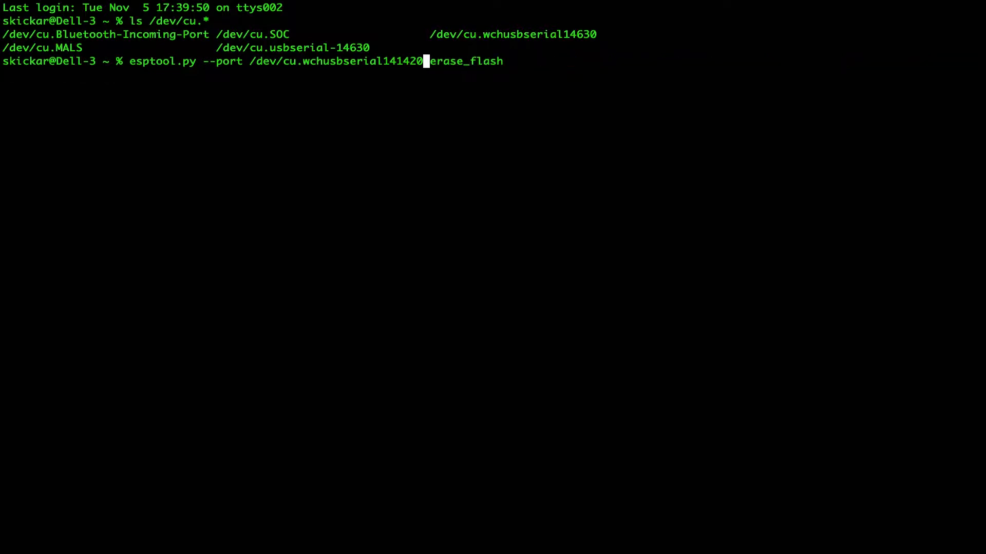
Correct the port name in the esptool.py erase command before running it
{"action": "key", "text": "Backspace"}
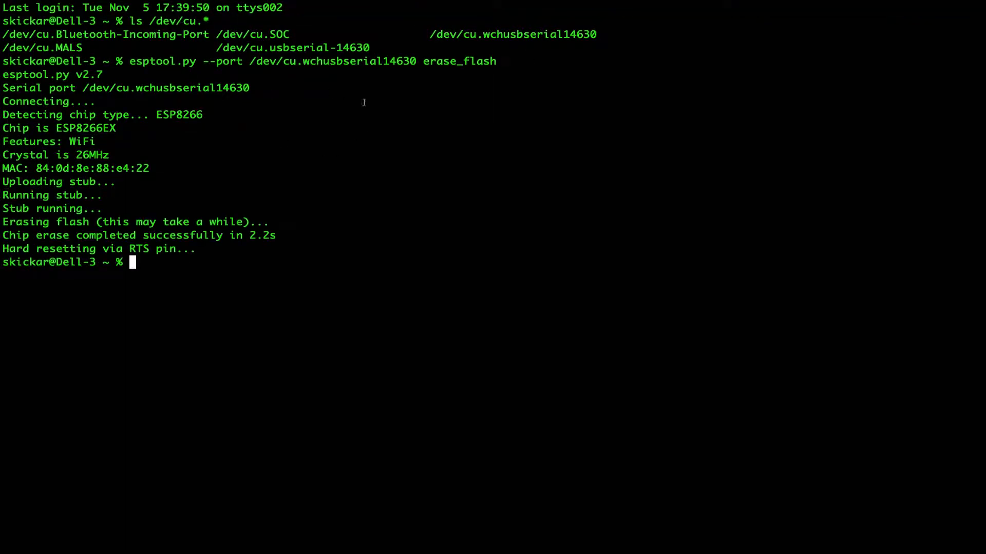
{"action": "mouse_move", "coordinate": [408, 116]}
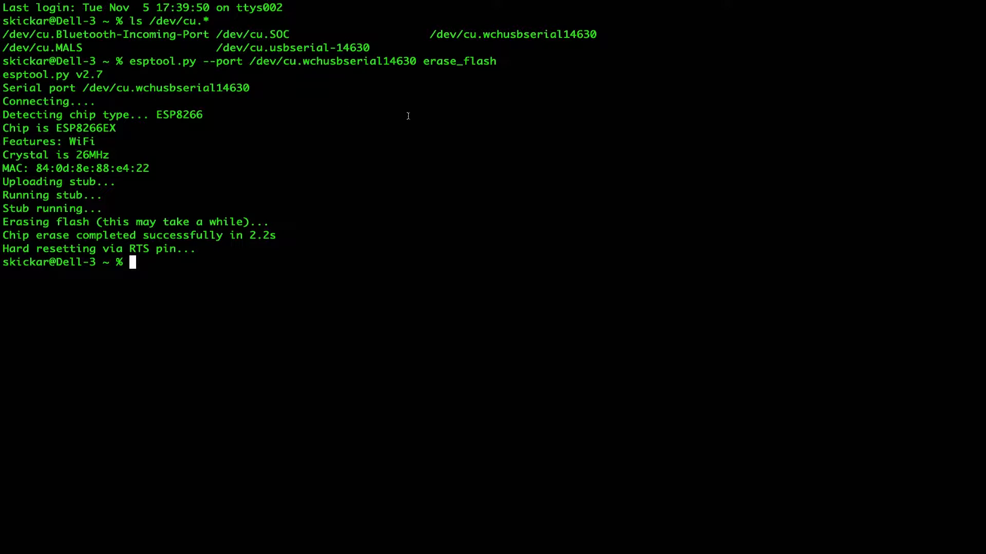
{"action": "mouse_move", "coordinate": [349, 148]}
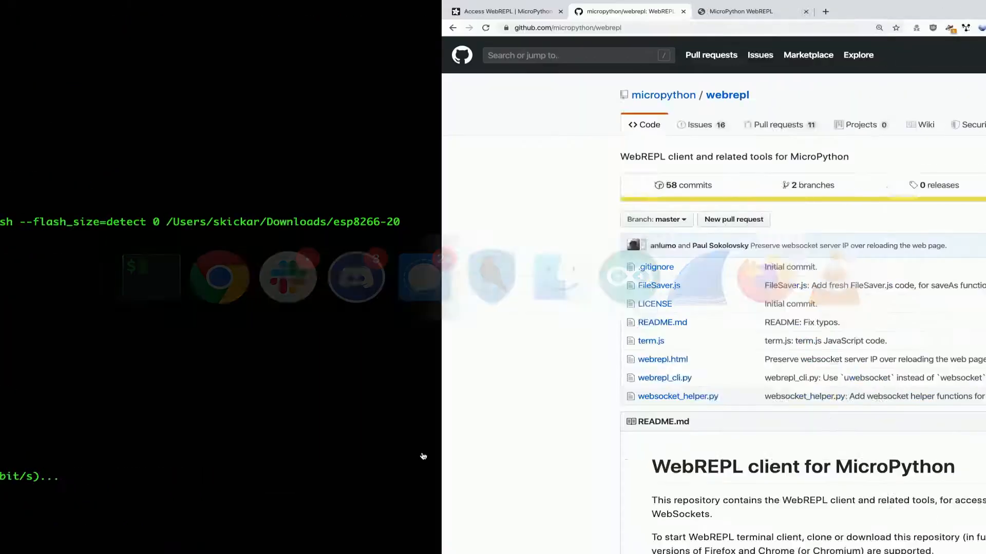
Bring up the micropython/webrepl repository in Chrome and read down its README
{"action": "left_click", "coordinate": [763, 218]}
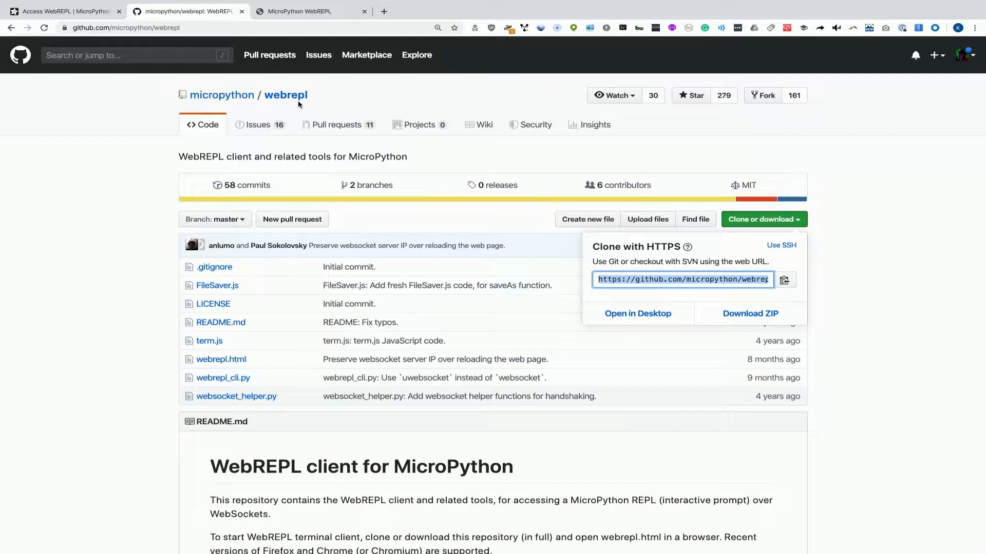
{"action": "scroll", "scroll_direction": "down", "scroll_amount": 3}
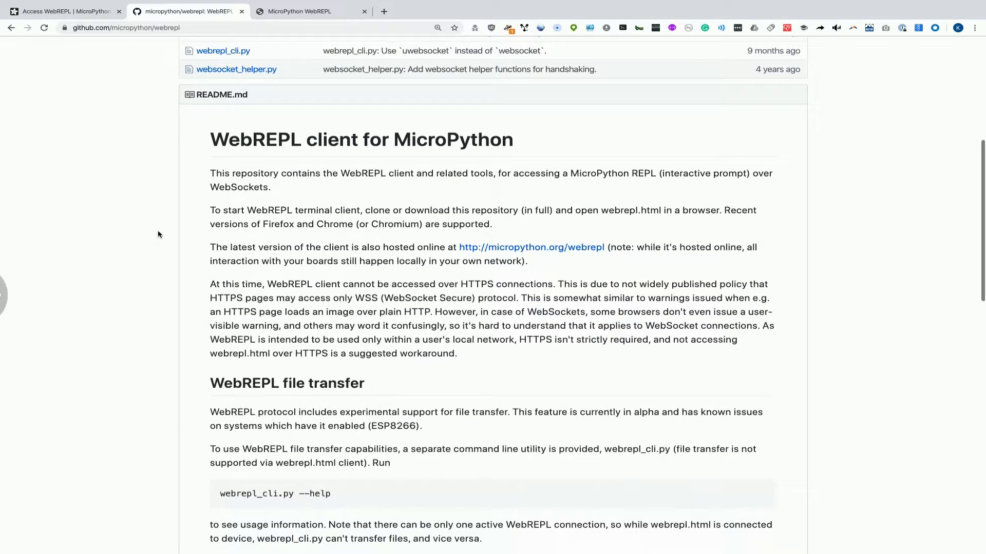
{"action": "scroll", "scroll_direction": "down", "scroll_amount": 3}
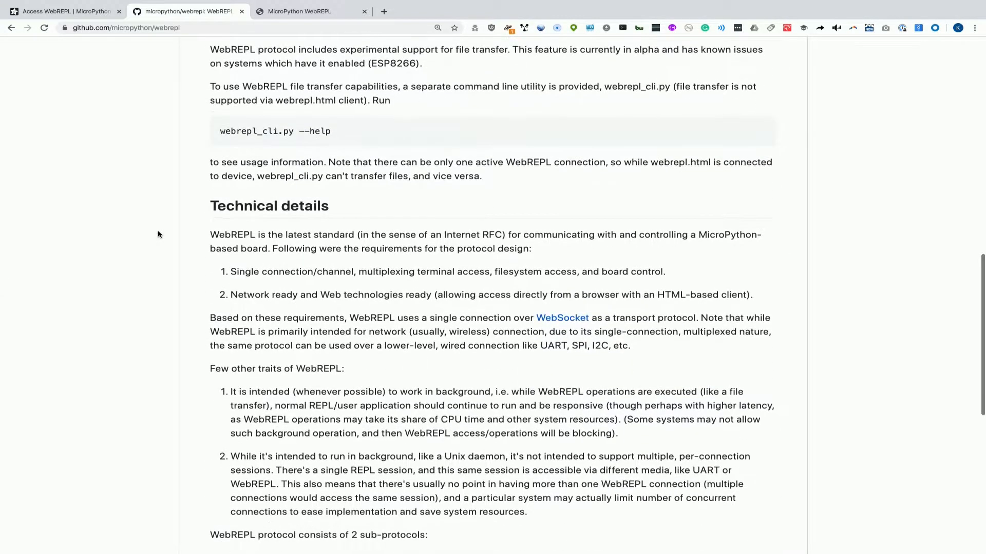
{"action": "scroll", "scroll_direction": "down", "scroll_amount": 3}
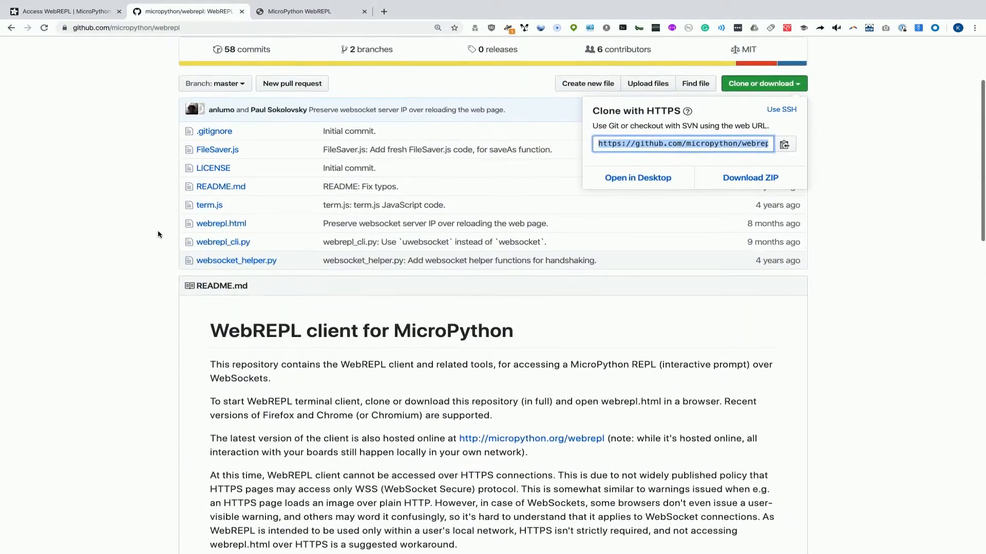
{"action": "scroll", "scroll_direction": "down", "scroll_amount": 3}
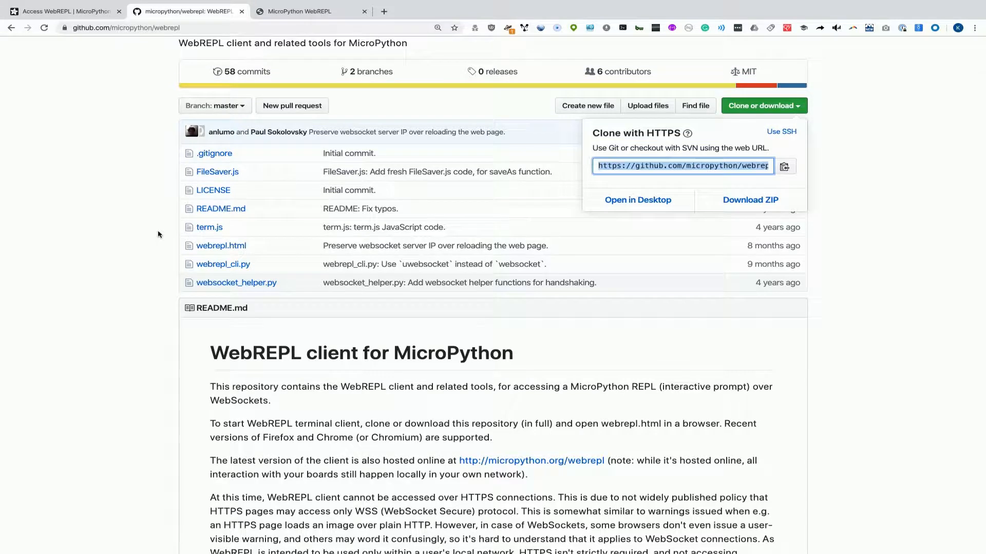
{"action": "mouse_move", "coordinate": [210, 278]}
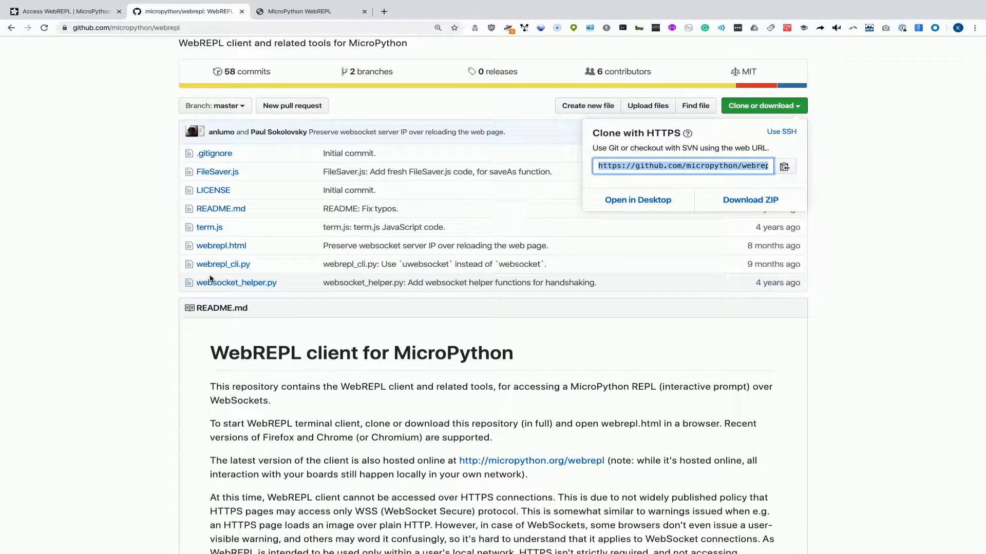
{"action": "mouse_move", "coordinate": [250, 241]}
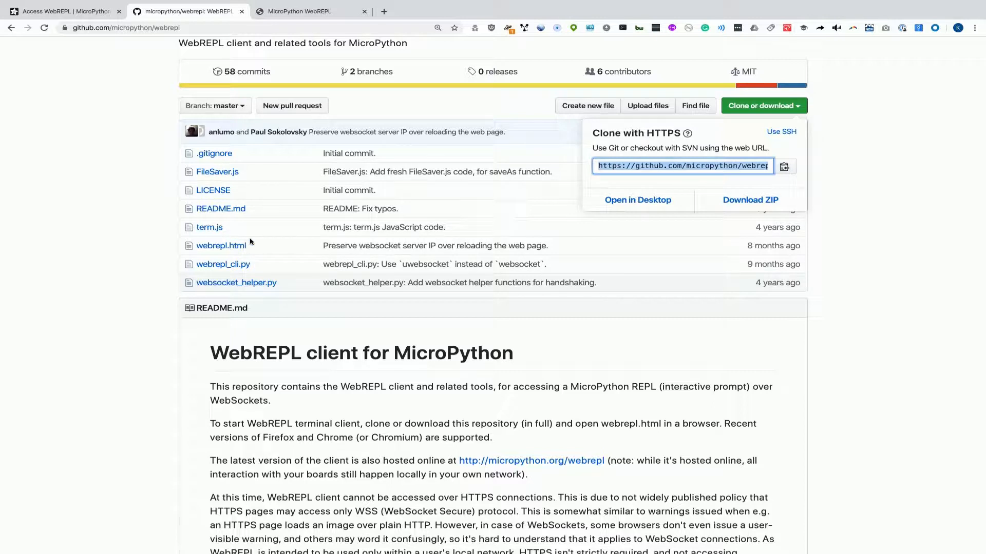
Reopen Clone or download and select the repository's HTTPS clone address
{"action": "left_click", "coordinate": [645, 235]}
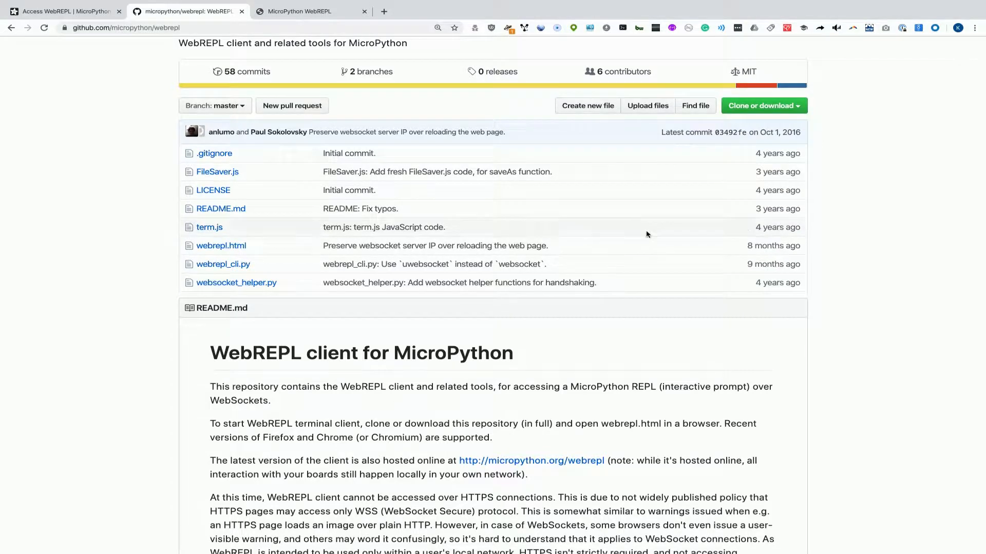
{"action": "left_click", "coordinate": [763, 105]}
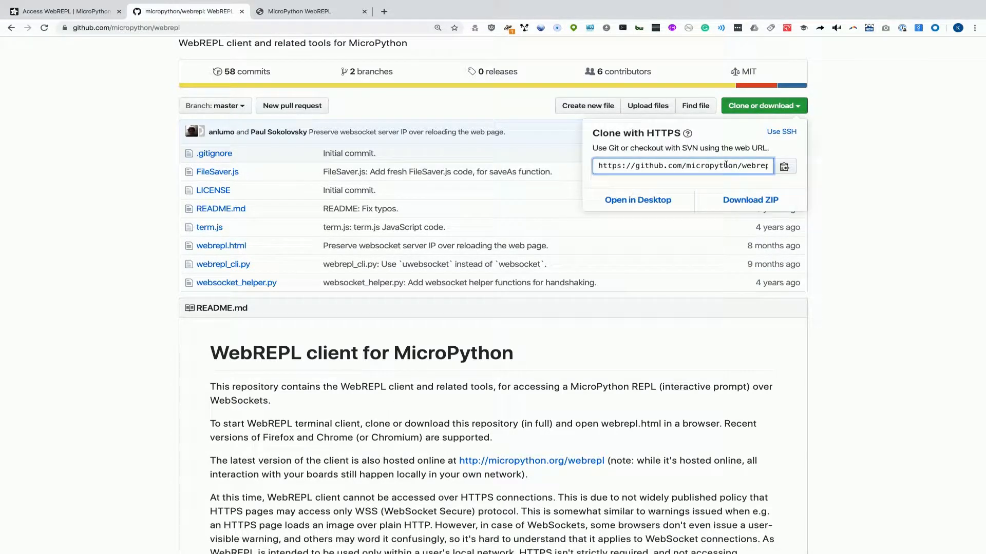
{"action": "left_click", "coordinate": [682, 166]}
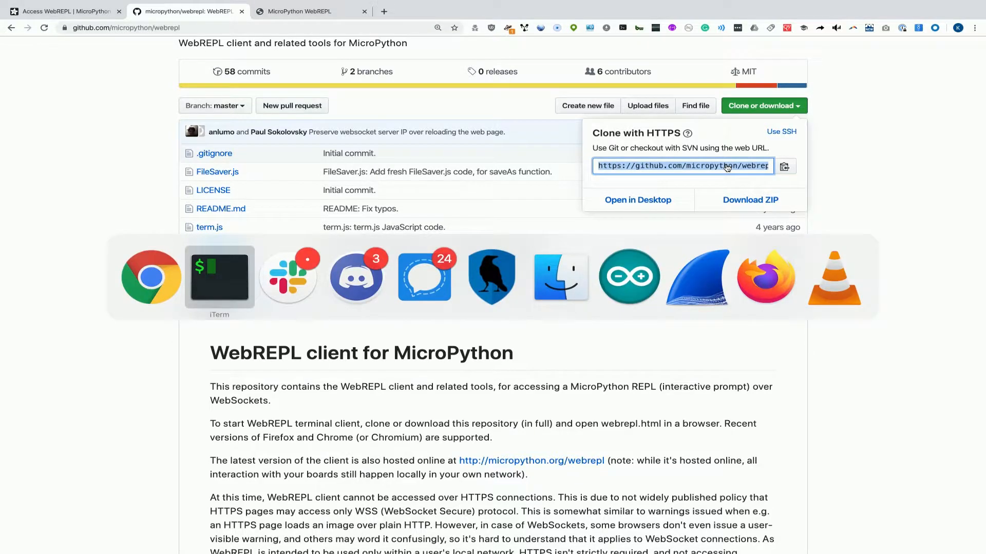
Back in the terminal, run git clone for the webrepl repository, then enter the folder and list it
{"action": "left_click", "coordinate": [219, 276]}
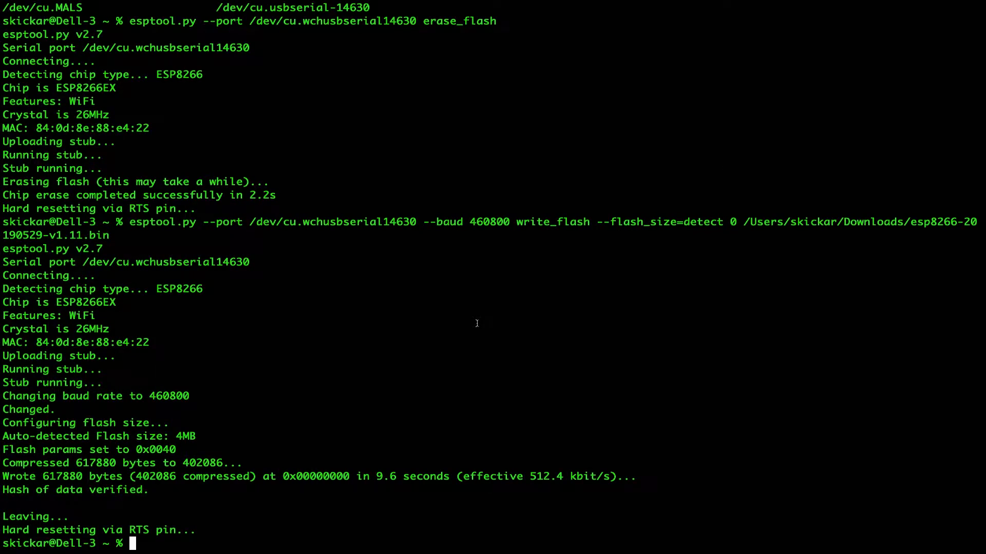
{"action": "type", "text": "git c"}
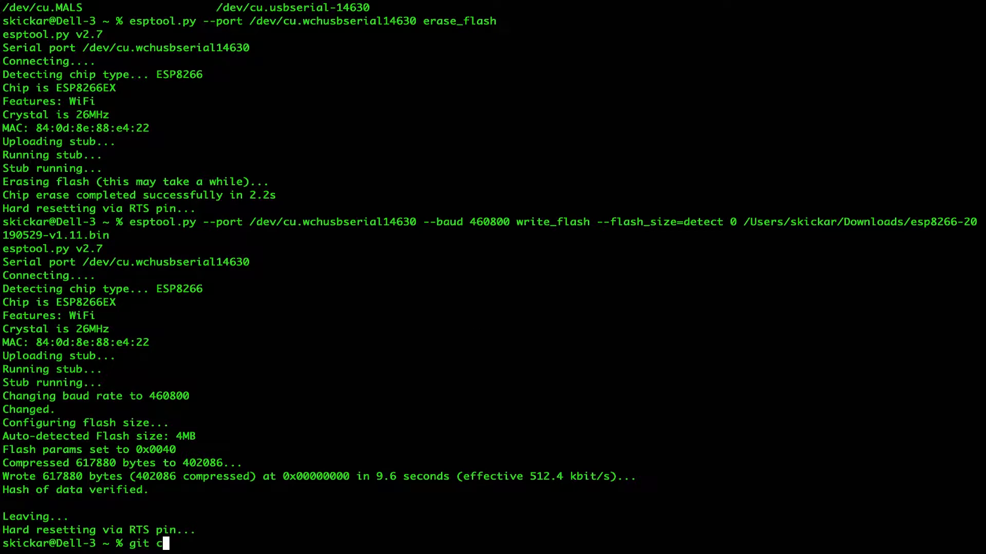
{"action": "type", "text": "lone https://github.com/micropython/webrepl.git"}
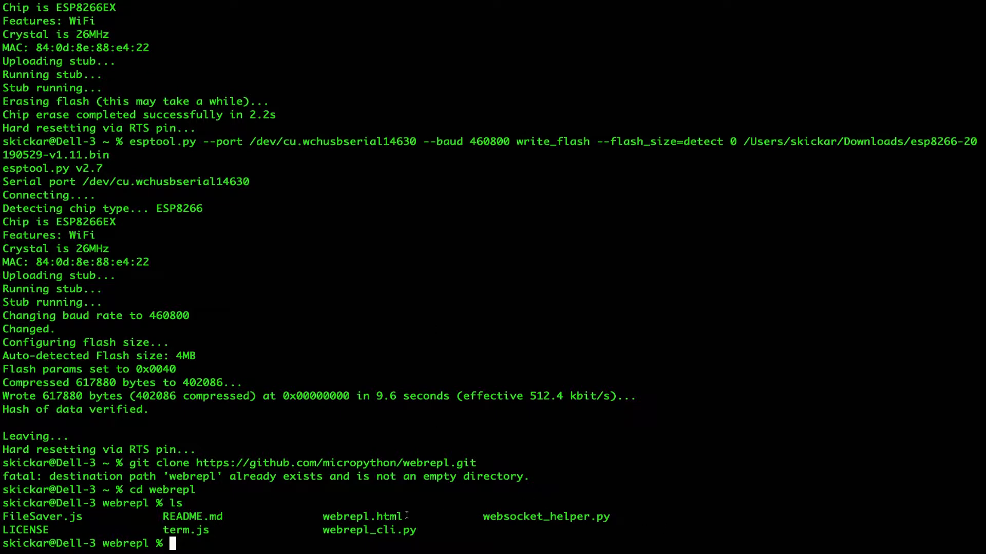
{"action": "double_click", "coordinate": [362, 517]}
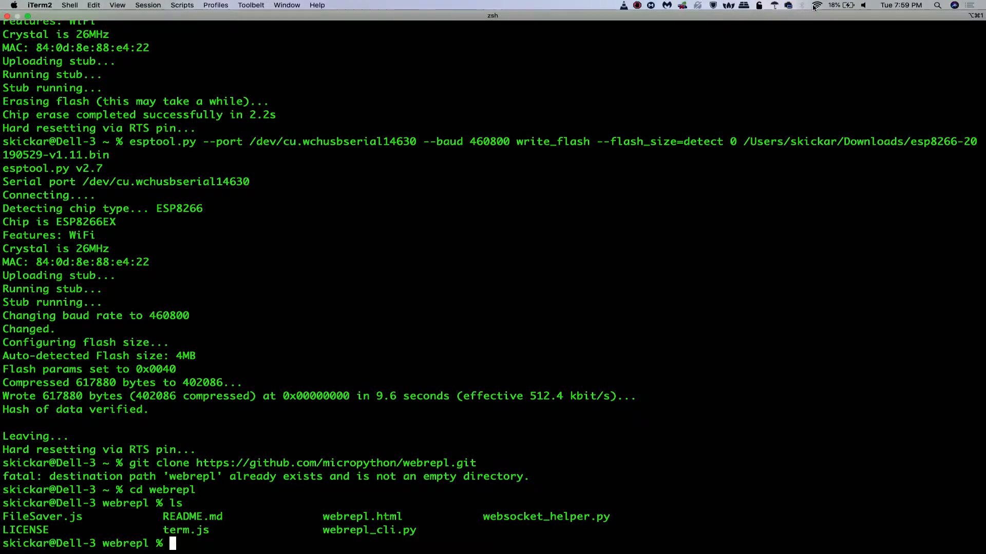
{"action": "left_click", "coordinate": [817, 5]}
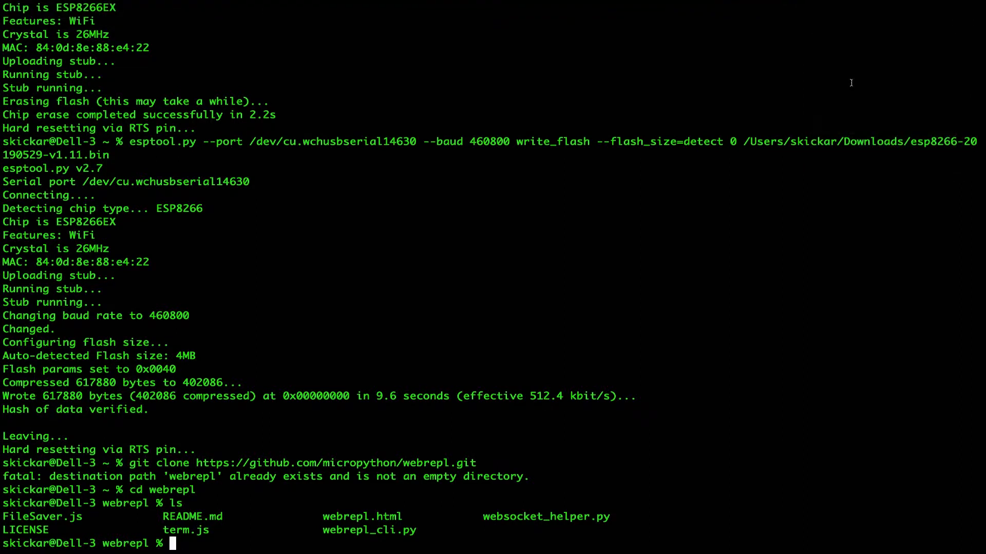
{"action": "mouse_move", "coordinate": [550, 224]}
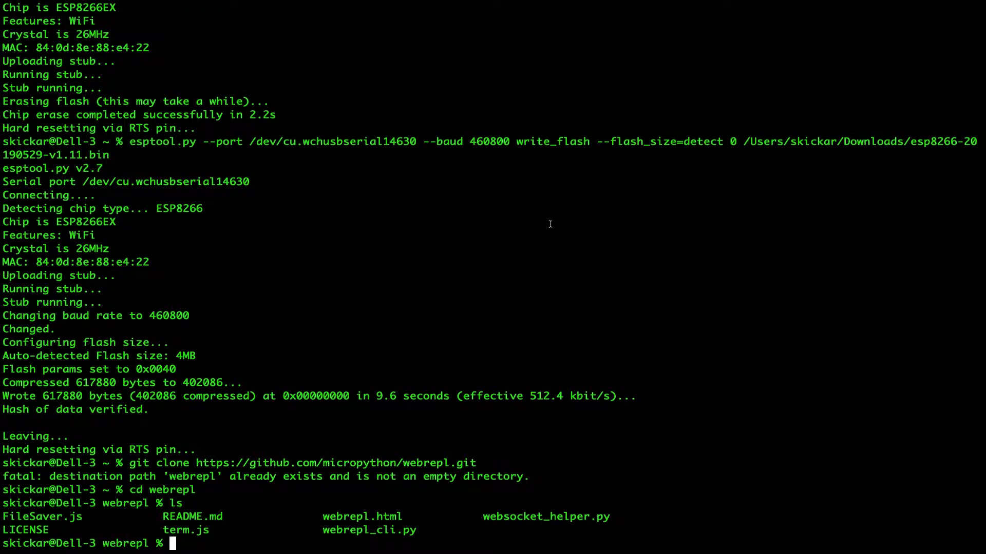
{"action": "mouse_move", "coordinate": [710, 7]}
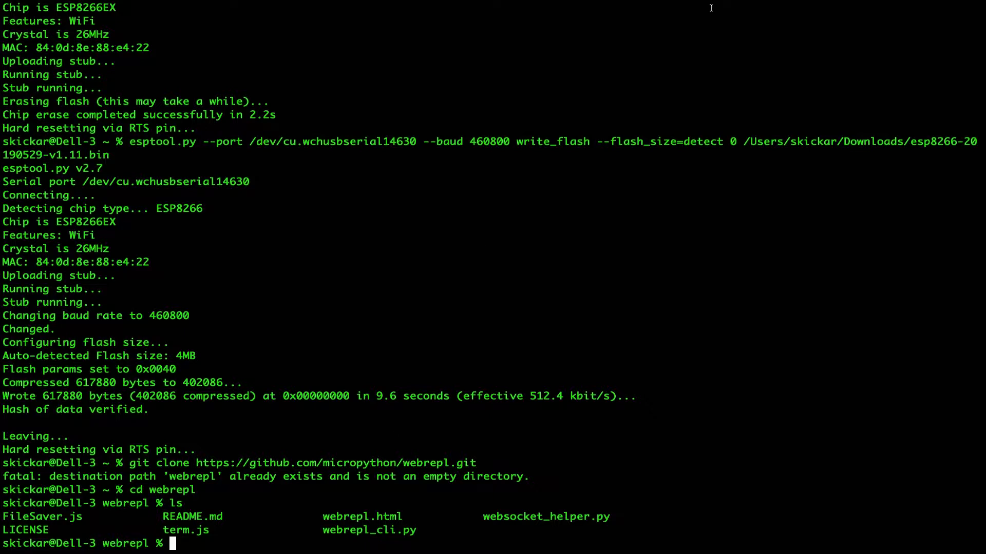
{"action": "mouse_move", "coordinate": [541, 379]}
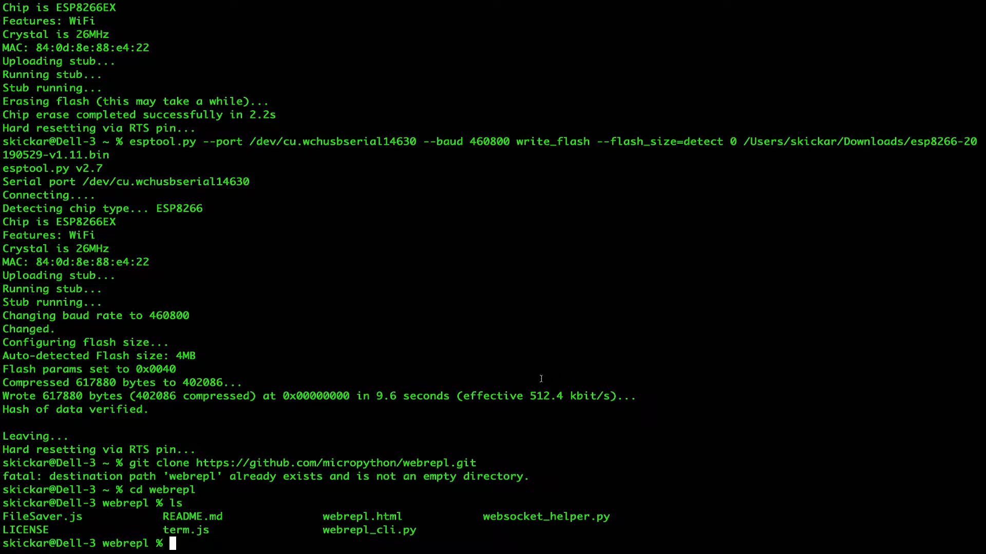
{"action": "mouse_move", "coordinate": [431, 413]}
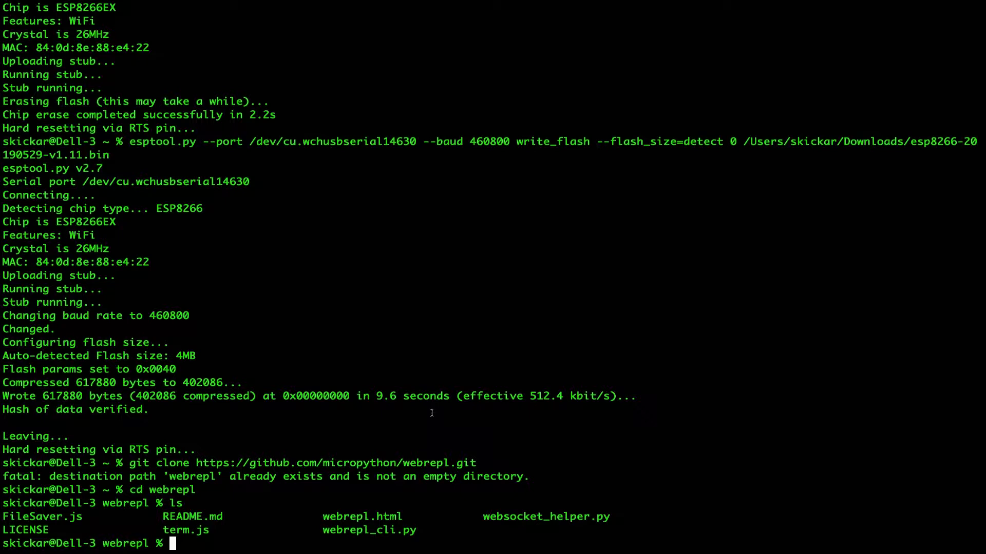
Run open webrepl.html to launch the client page in the default browser
{"action": "type", "text": "open webrepl.html"}
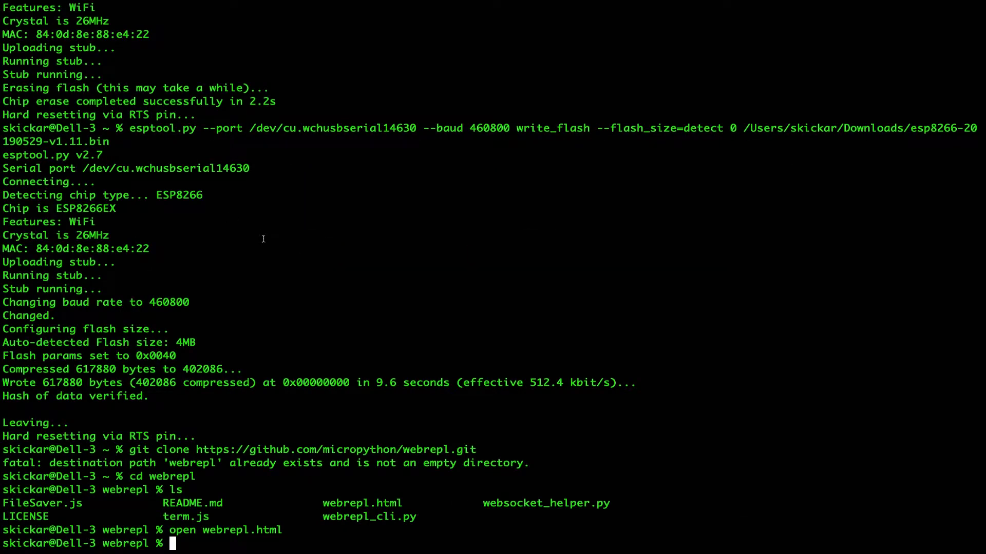
List /dev/cu.* devices, take the wchusbserial14630 port and start the 115200-baud screen session
{"action": "type", "text": "ls /dev/cu.*"}
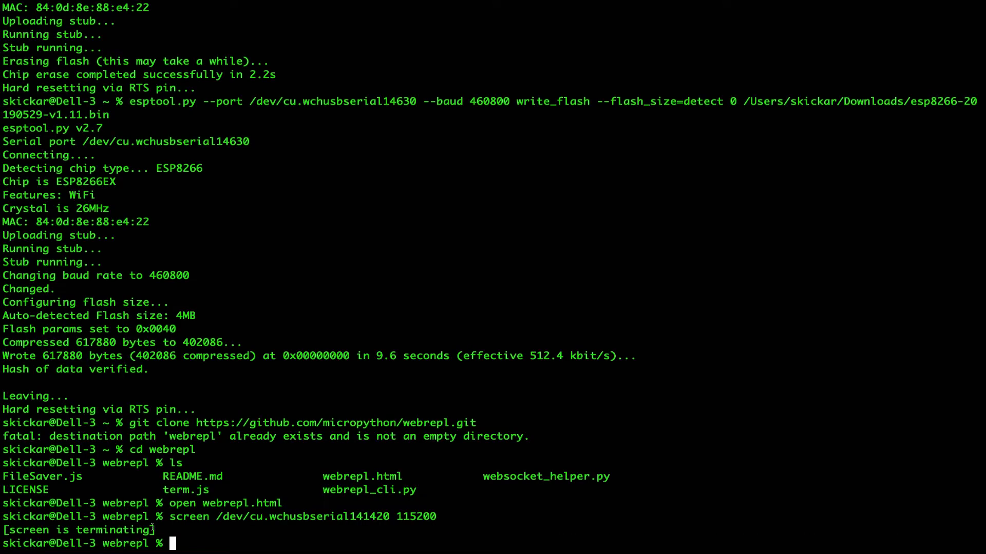
{"action": "type", "text": "ls"}
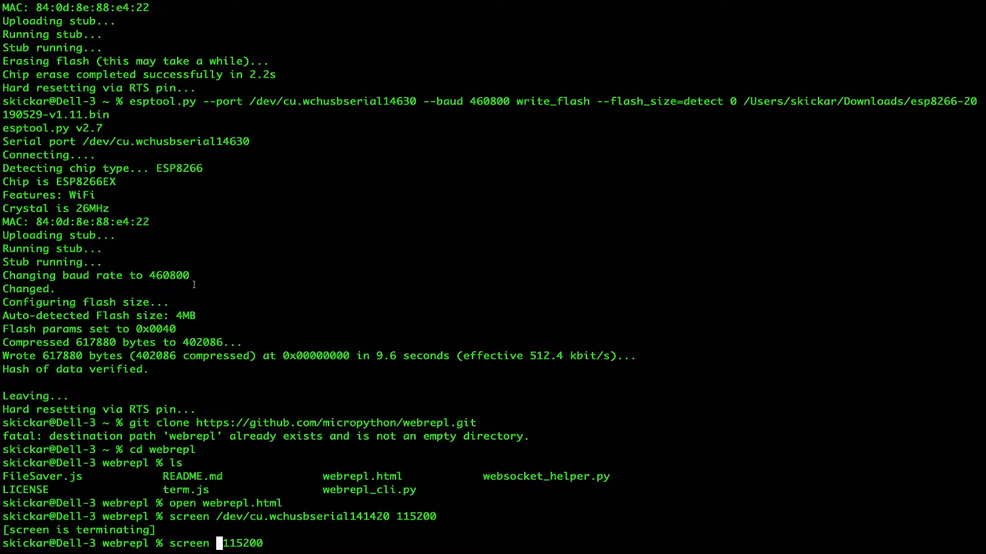
{"action": "double_click", "coordinate": [192, 141]}
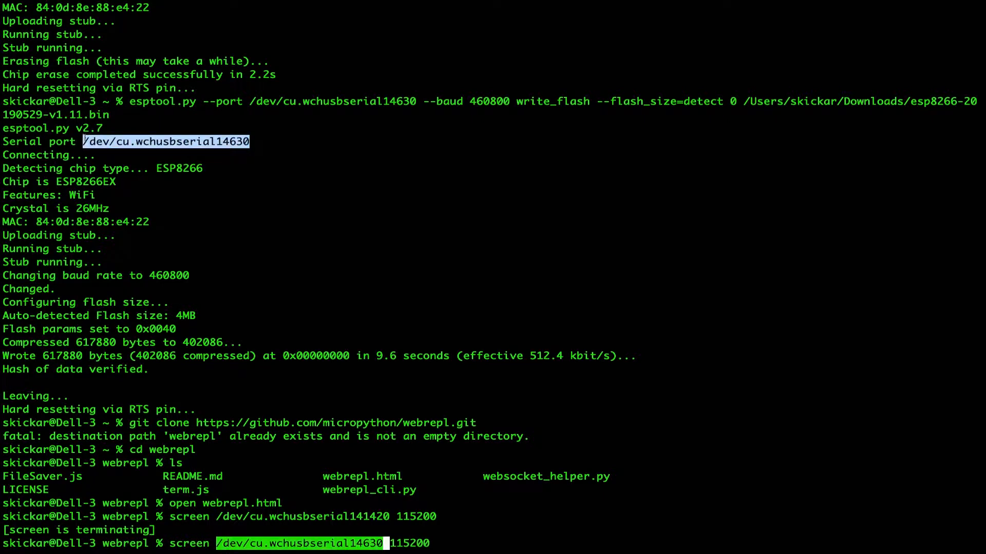
{"action": "key", "text": "enter"}
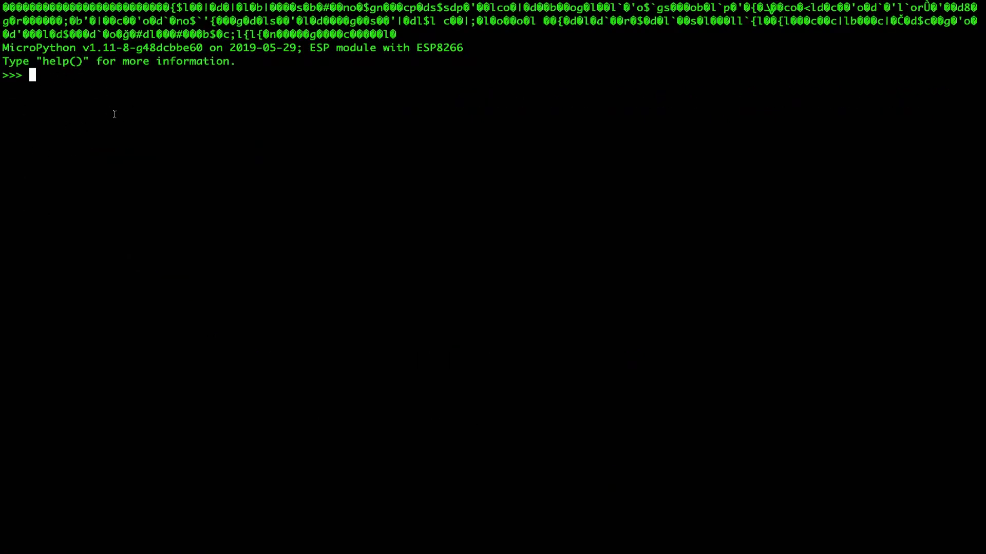
{"action": "mouse_move", "coordinate": [175, 141]}
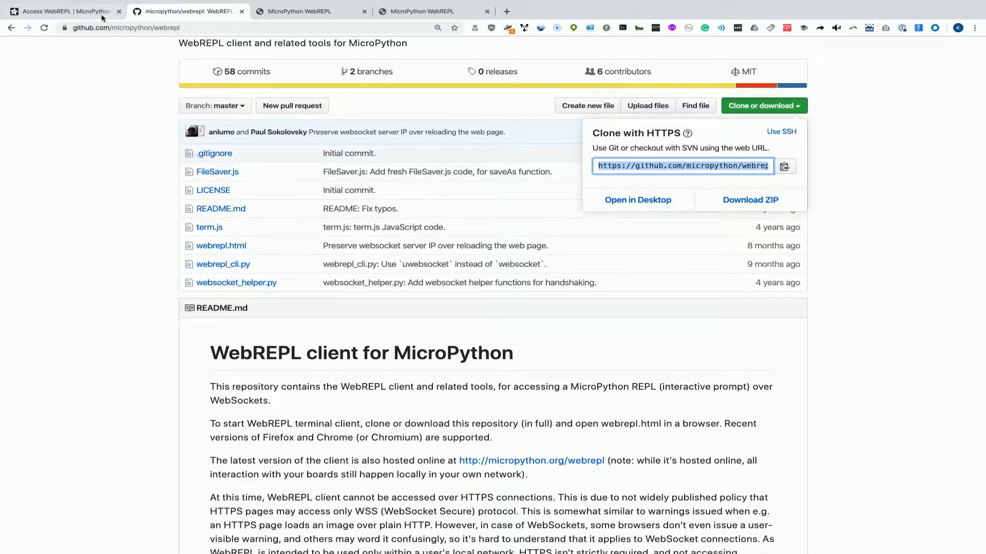
Scroll the Adafruit WebREPL tutorial to Enable WebREPL and select the import webrepl_setup command
{"action": "left_click", "coordinate": [63, 12]}
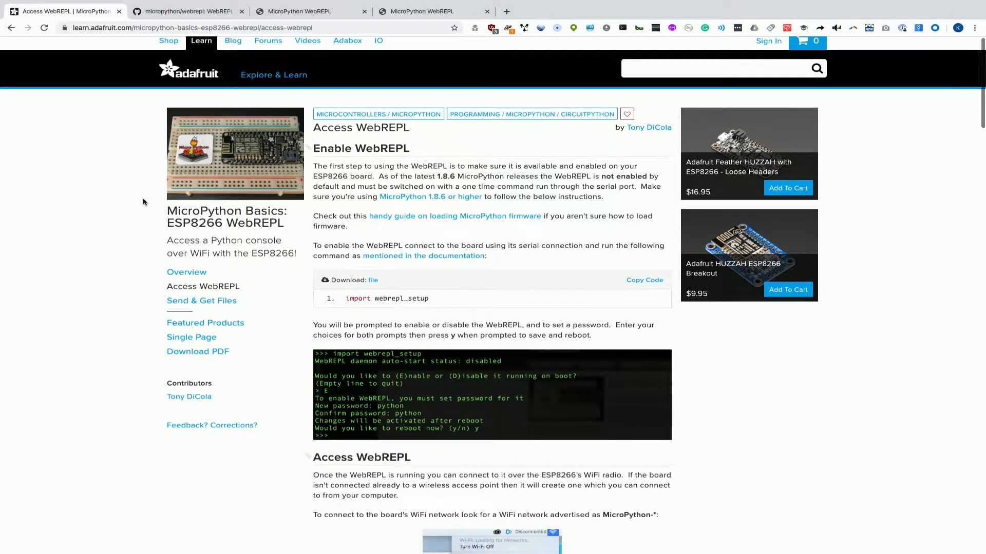
{"action": "scroll", "scroll_direction": "down", "scroll_amount": 3}
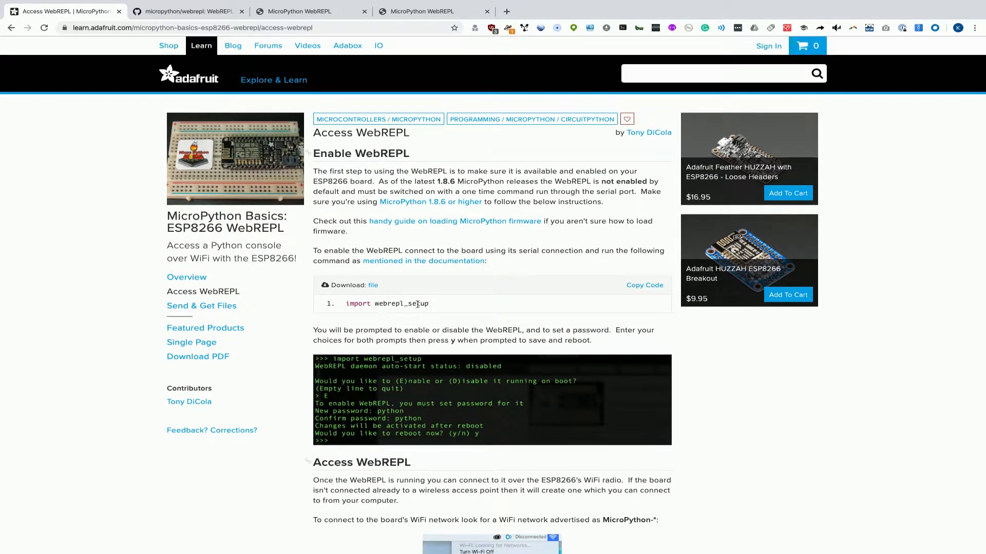
{"action": "double_click", "coordinate": [400, 304]}
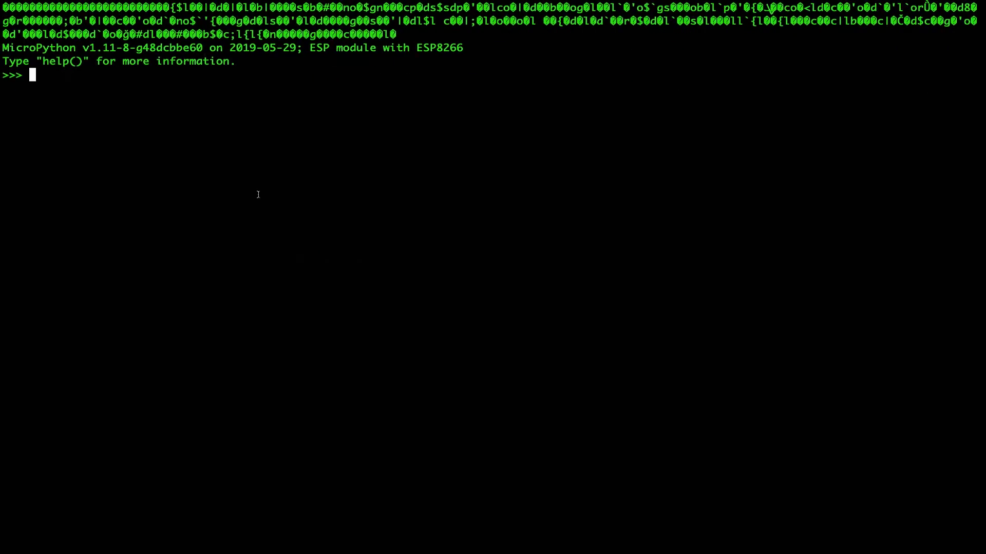
{"action": "type", "text": "import webrepl_setup"}
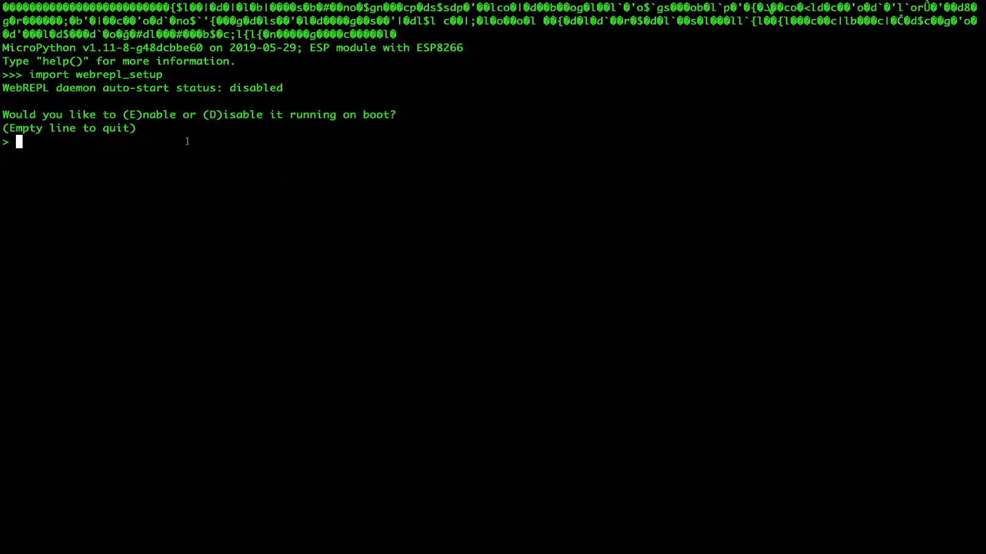
{"action": "type", "text": "e"}
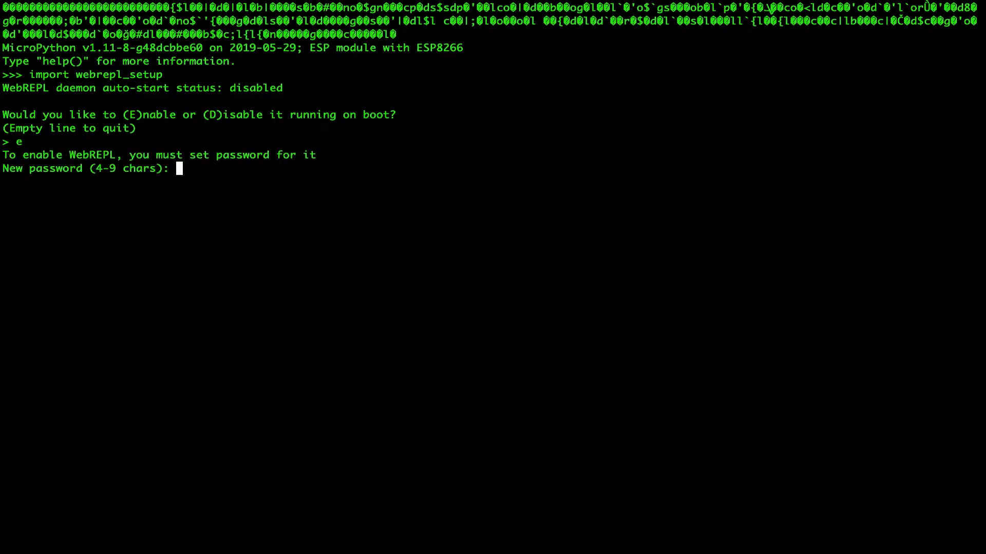
{"action": "type", "text": "password"}
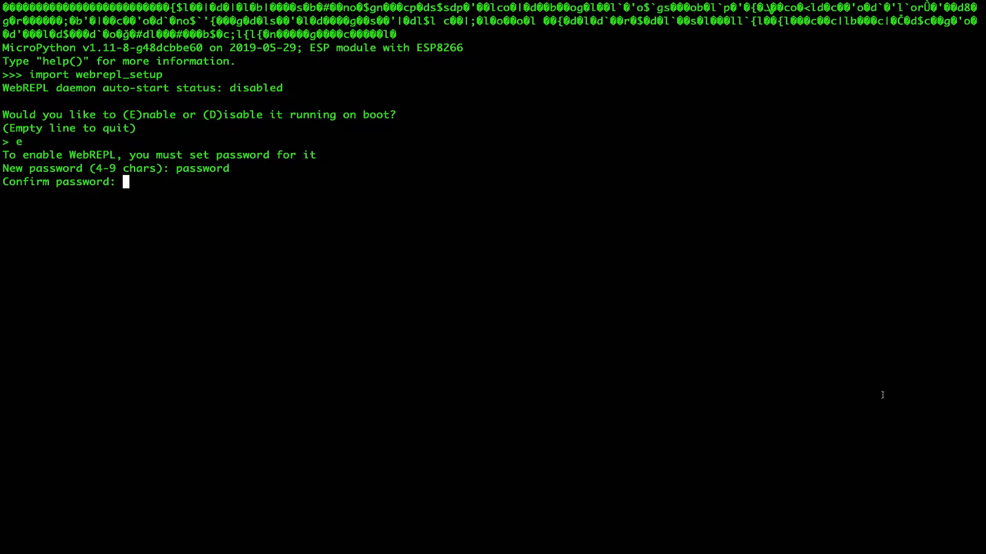
{"action": "type", "text": "password"}
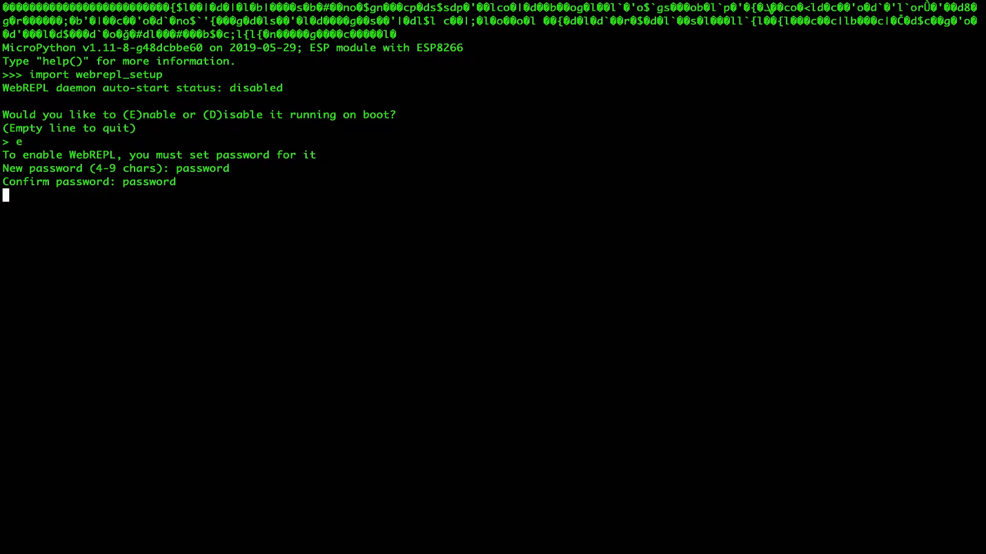
{"action": "key", "text": "enter"}
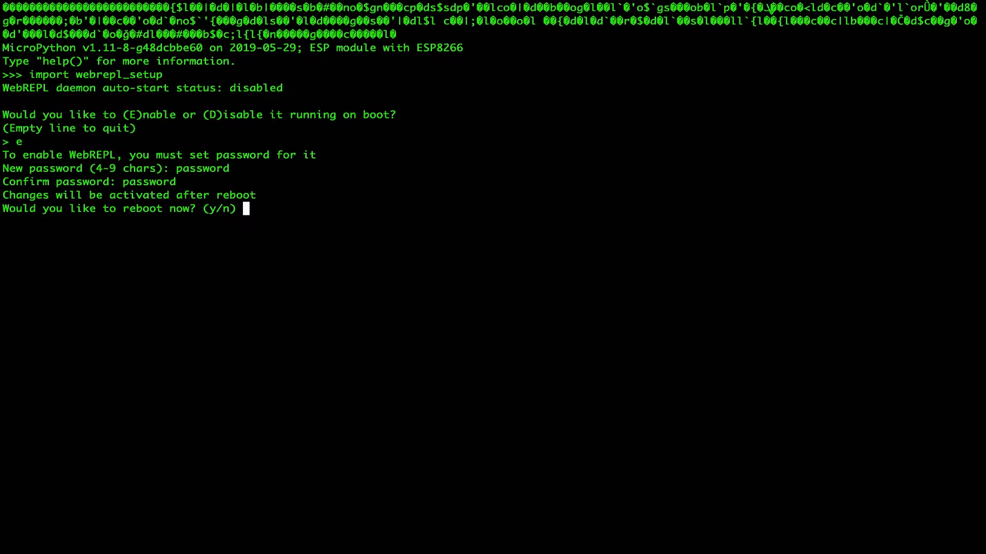
Answer y to reboot the board so the WebREPL daemon starts
{"action": "type", "text": "y"}
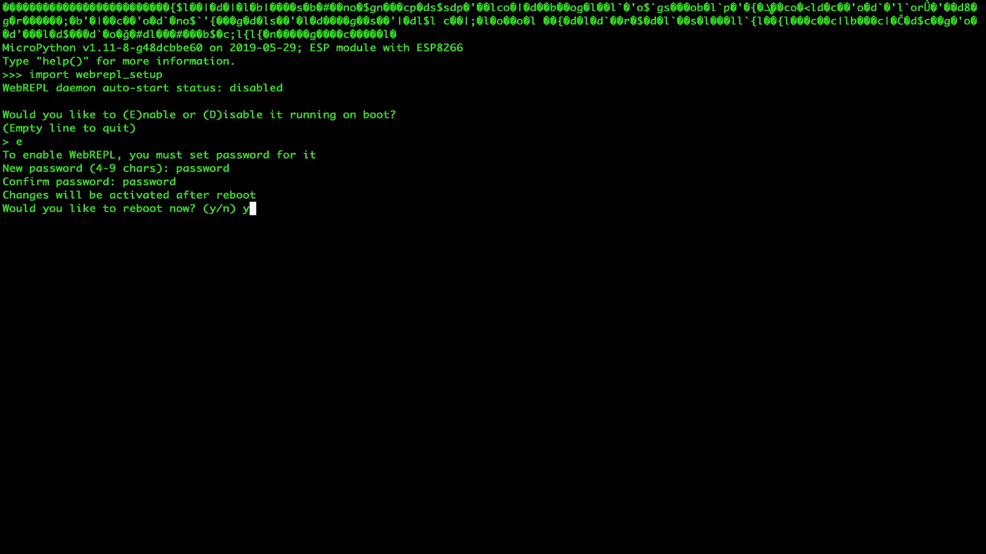
{"action": "key", "text": "enter"}
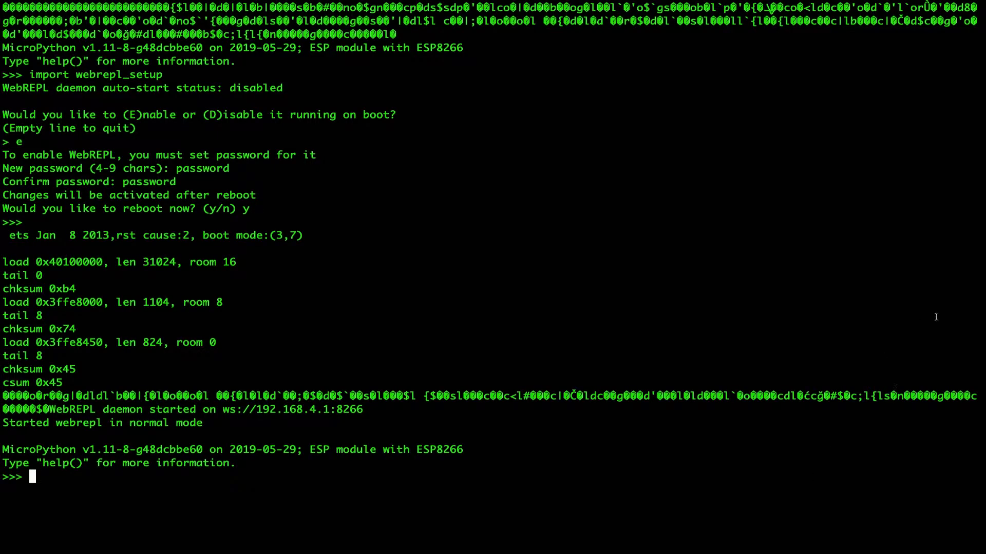
{"action": "mouse_move", "coordinate": [929, 340]}
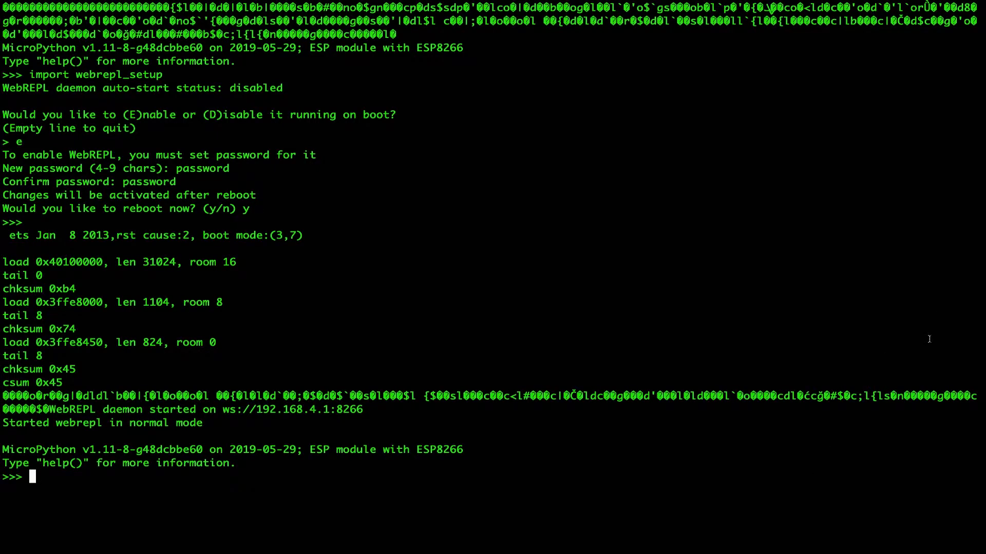
{"action": "mouse_move", "coordinate": [743, 277]}
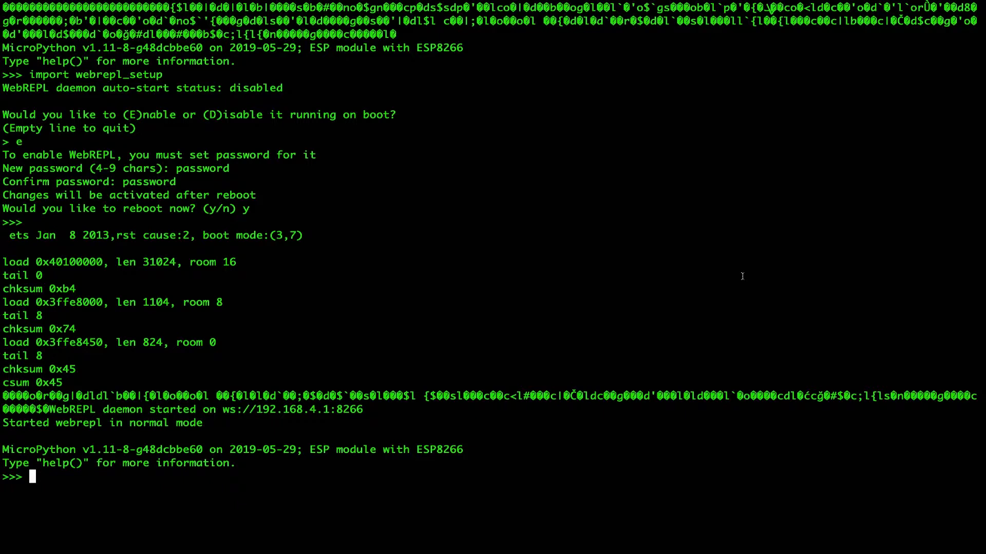
{"action": "mouse_move", "coordinate": [510, 503]}
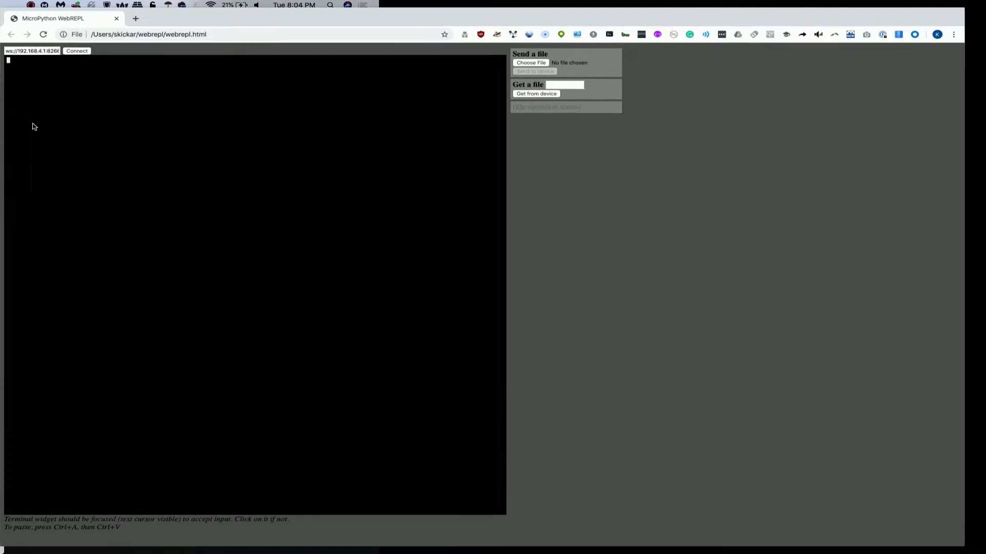
Connect to ws://192.168.4.1:8266 and submit the password to reach the >>> prompt
{"action": "left_click", "coordinate": [76, 52]}
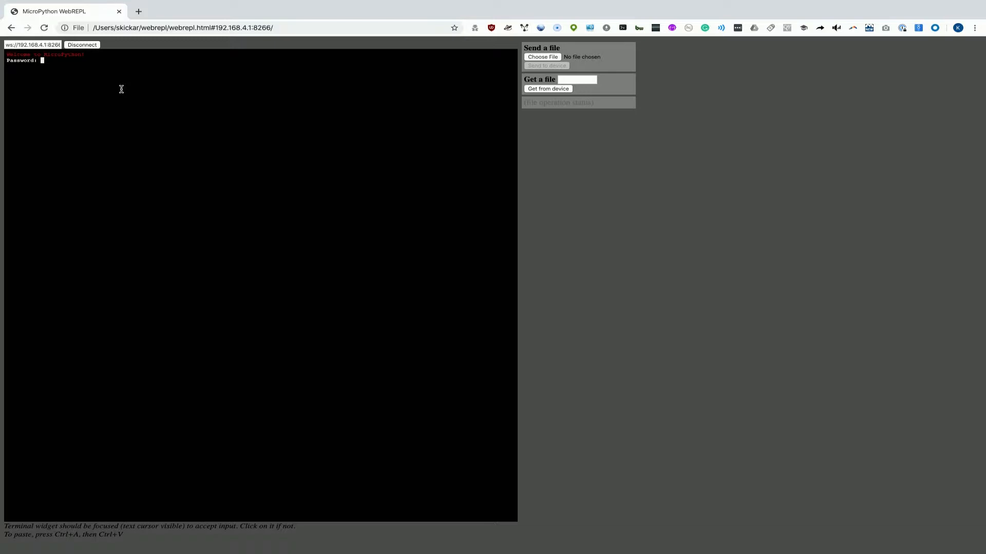
{"action": "key", "text": "Enter"}
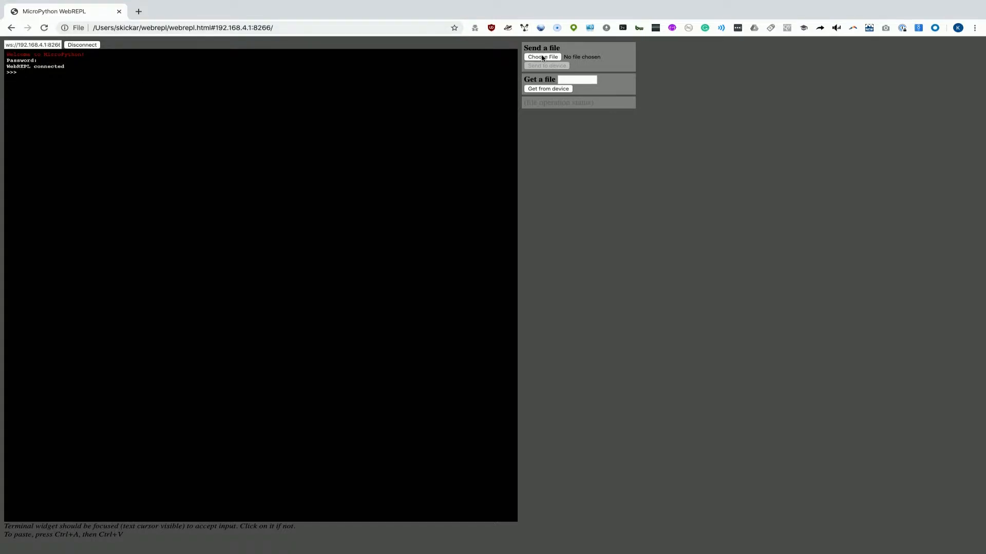
Choose fades.py via a .py search in the file picker and send it to the device
{"action": "left_click", "coordinate": [542, 57]}
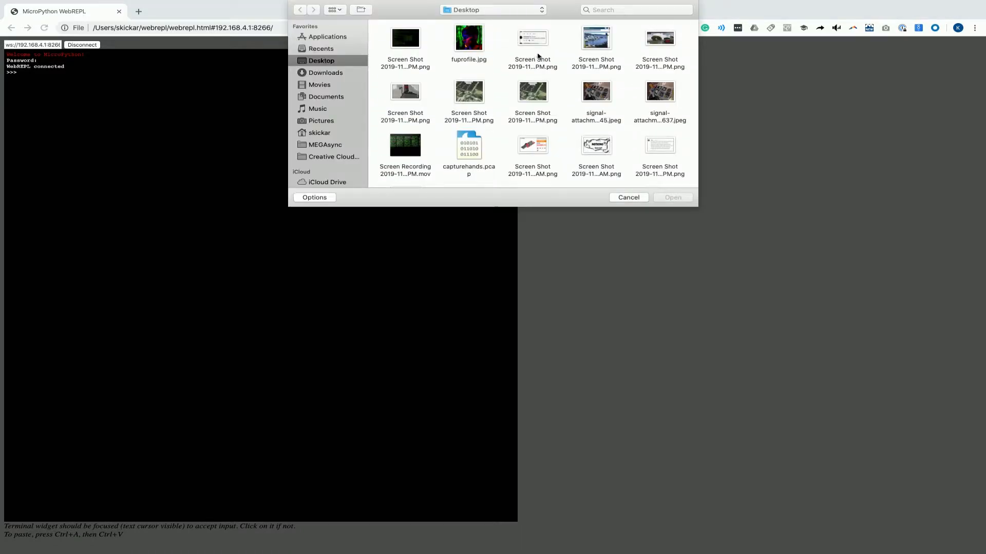
{"action": "left_click", "coordinate": [469, 38]}
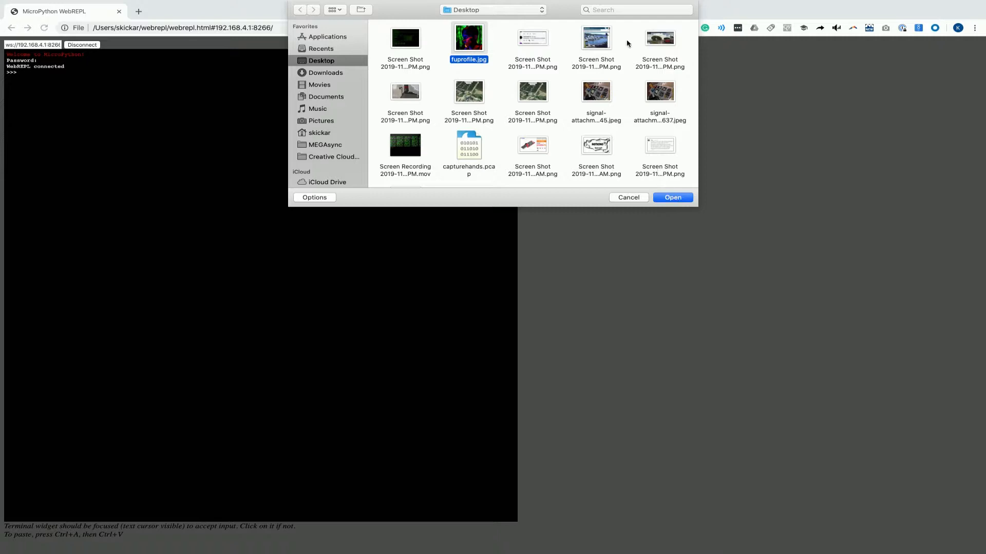
{"action": "type", "text": ".py"}
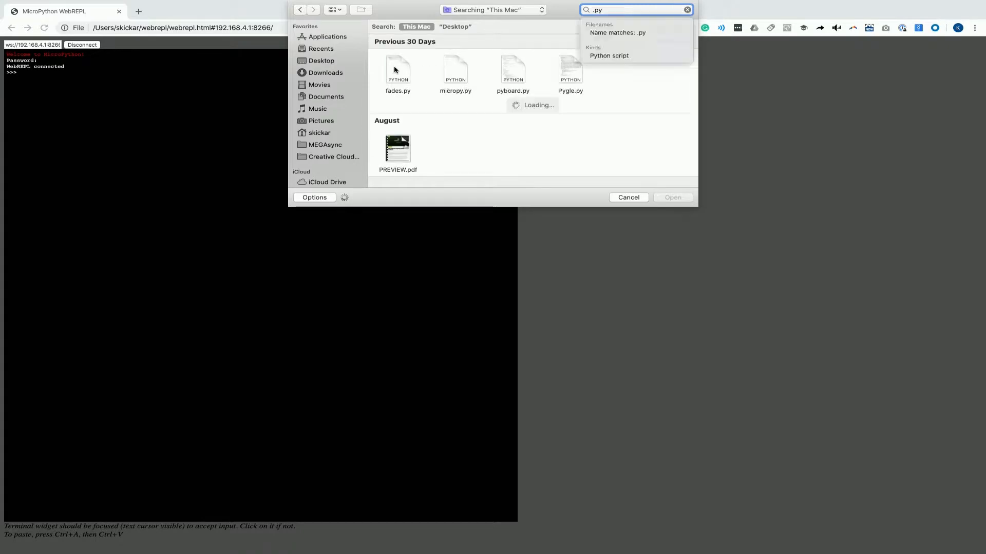
{"action": "double_click", "coordinate": [397, 69]}
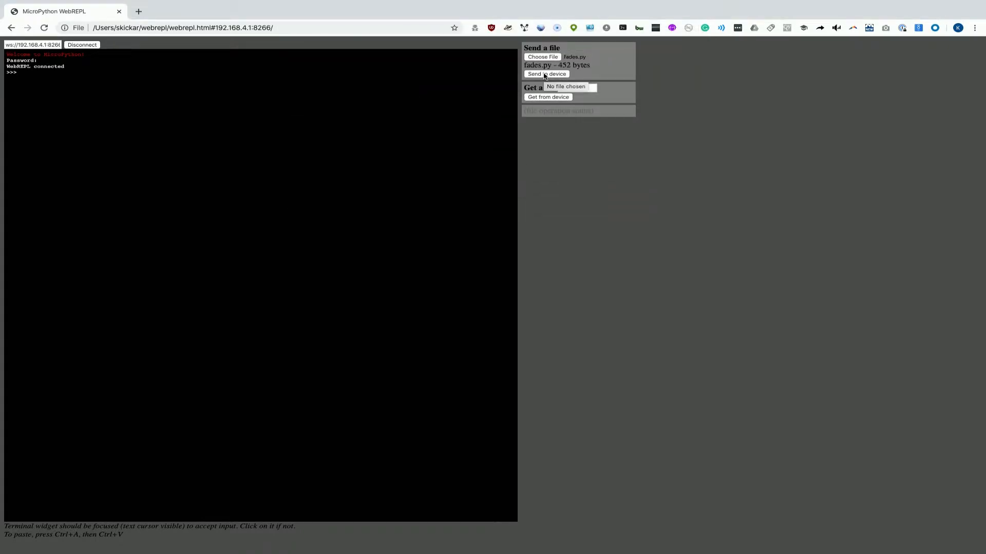
{"action": "left_click", "coordinate": [545, 74]}
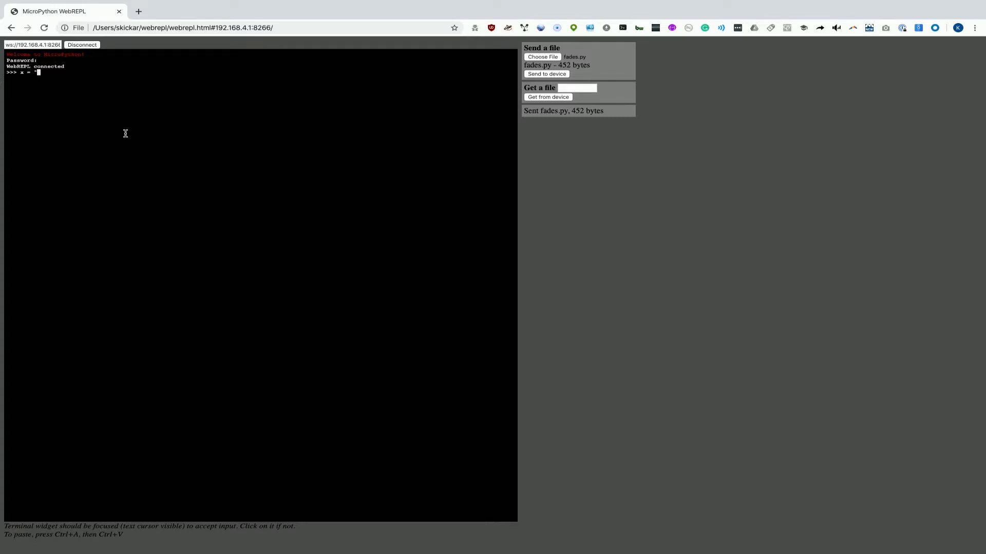
Assign x = "Hello World" and print(x) at the WebREPL prompt, echoing Hello World
{"action": "type", "text": "Hell"}
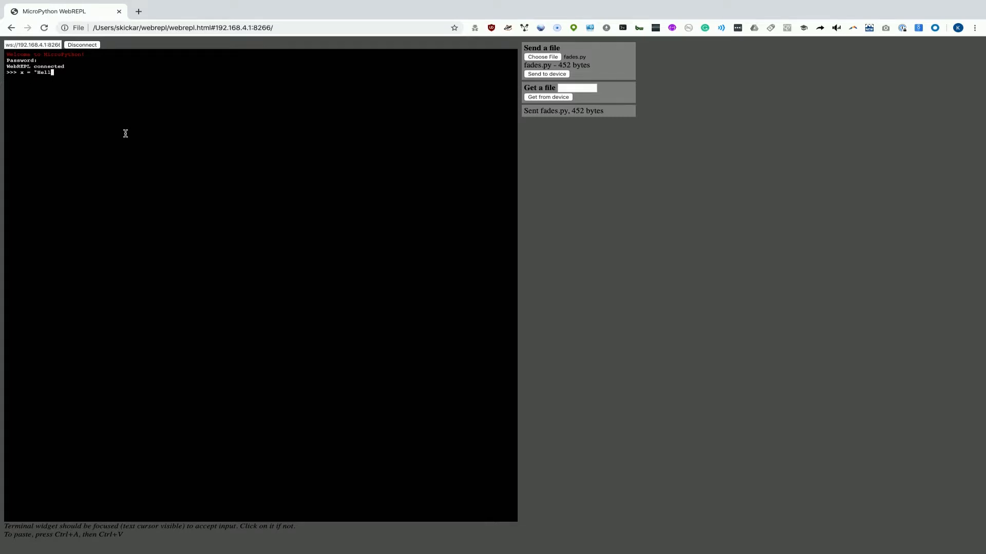
{"action": "type", "text": "o"}
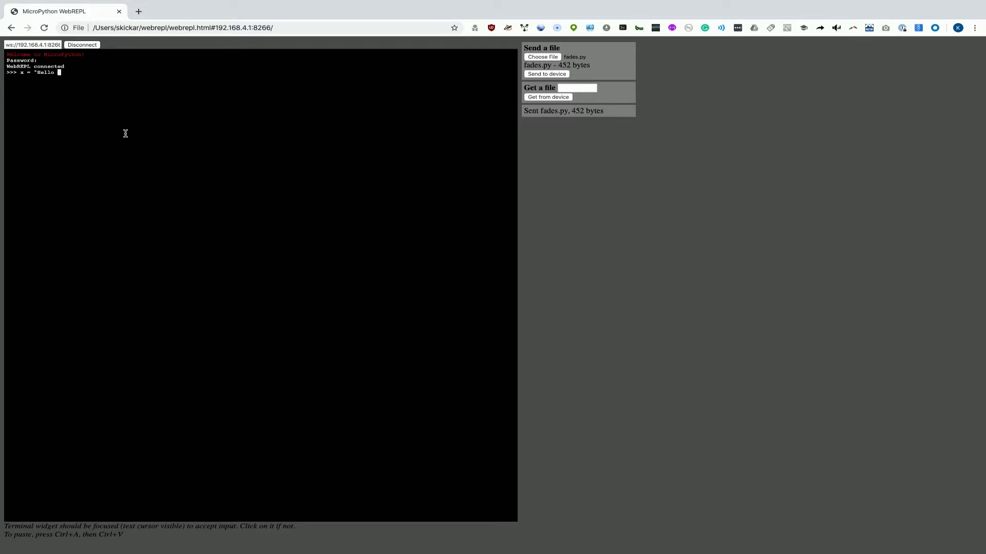
{"action": "type", "text": "World\""}
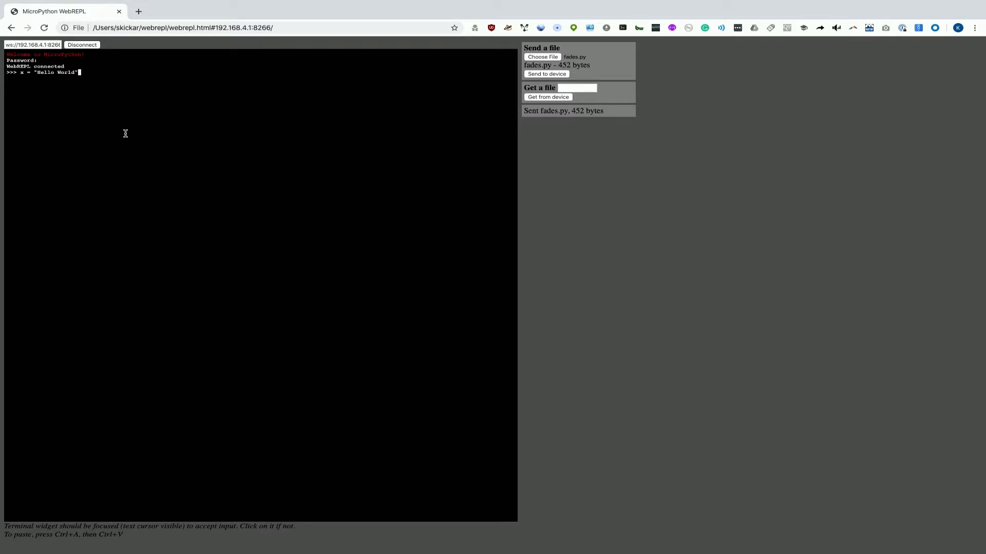
{"action": "type", "text": "printg"}
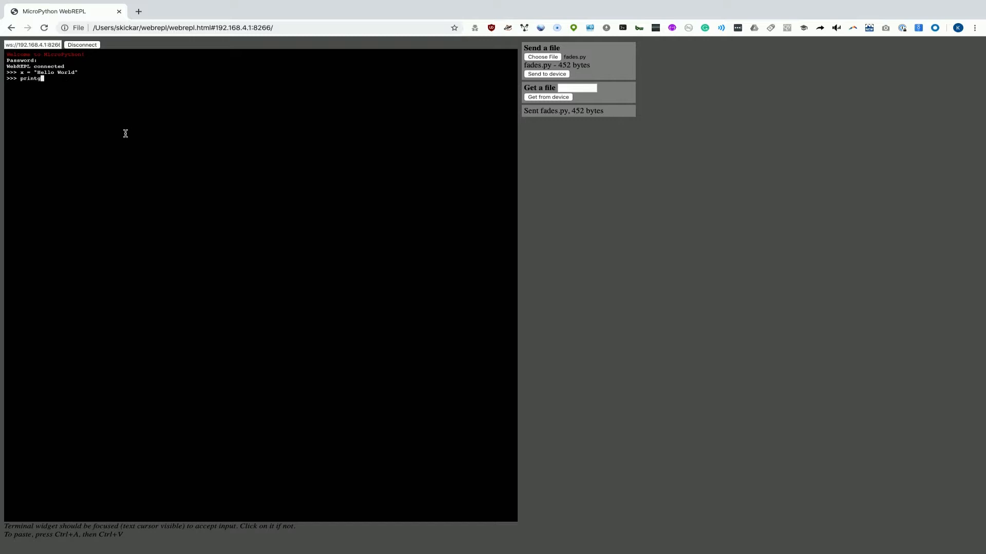
{"action": "type", "text": "(x"}
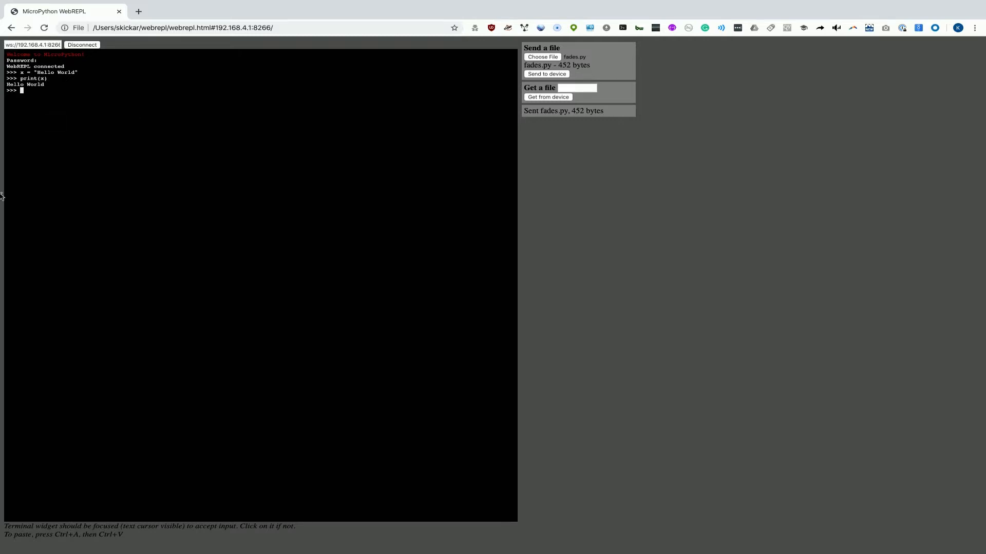
{"action": "mouse_move", "coordinate": [89, 170]}
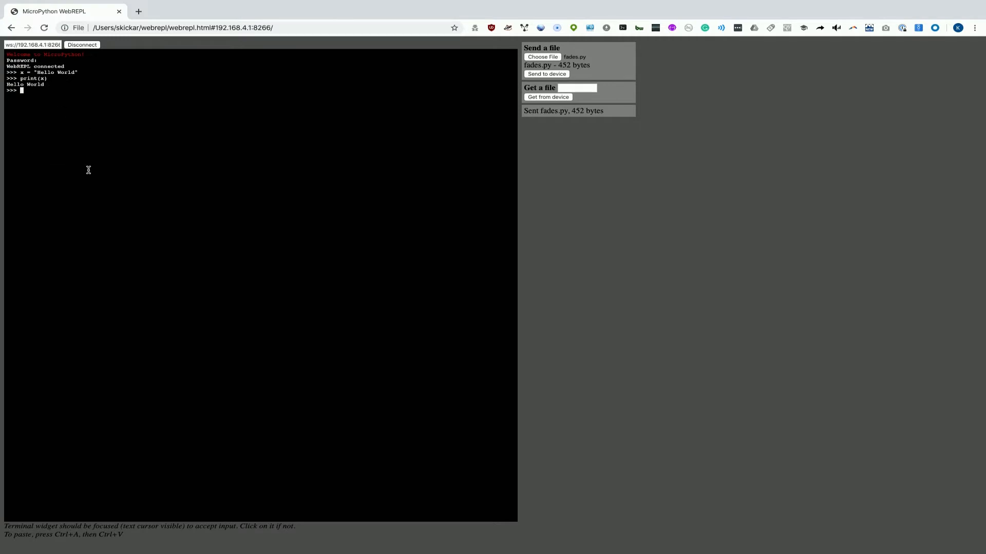
{"action": "mouse_move", "coordinate": [204, 106]}
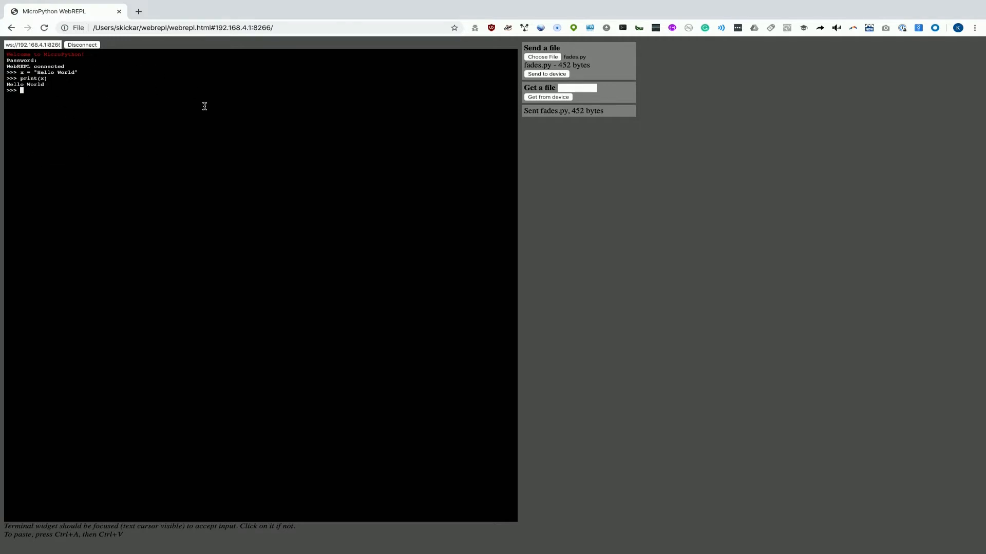
{"action": "mouse_move", "coordinate": [187, 116]}
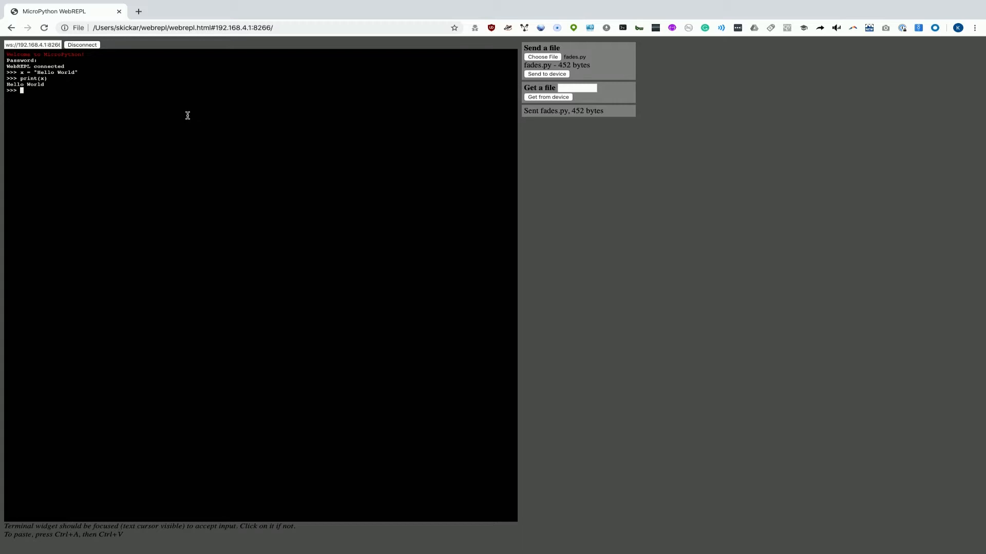
{"action": "mouse_move", "coordinate": [400, 48]}
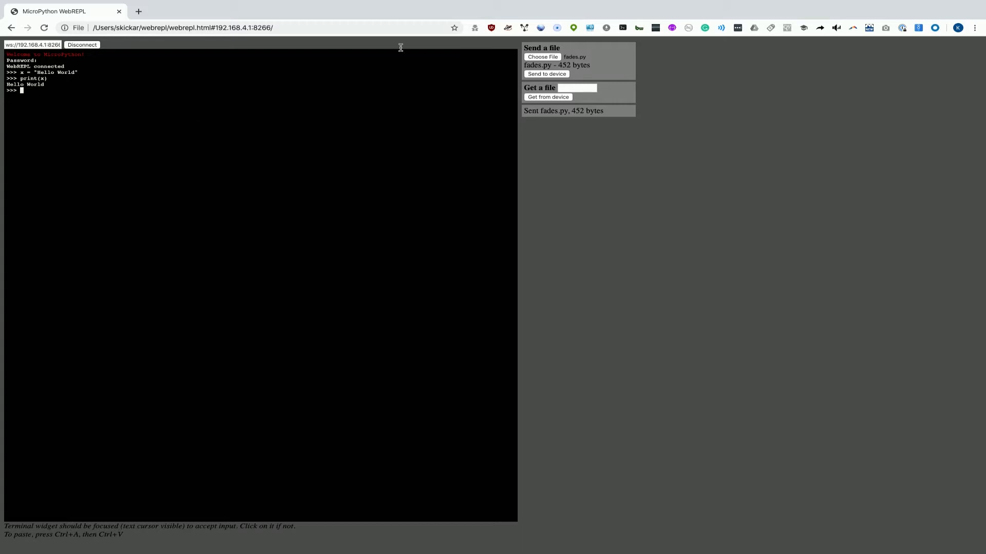